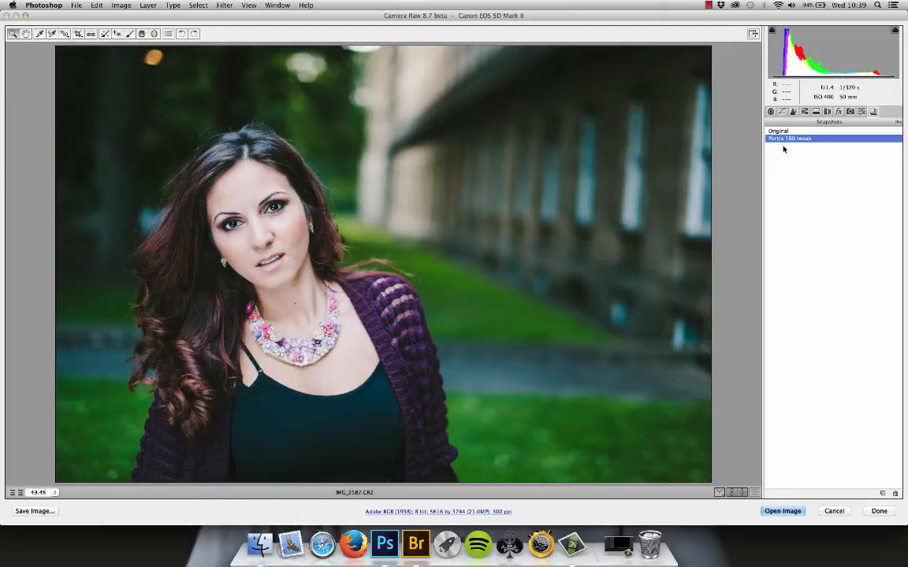
Step: Compare the graded Portra snapshot against the original ungraded photo a few times
left_click(779, 131)
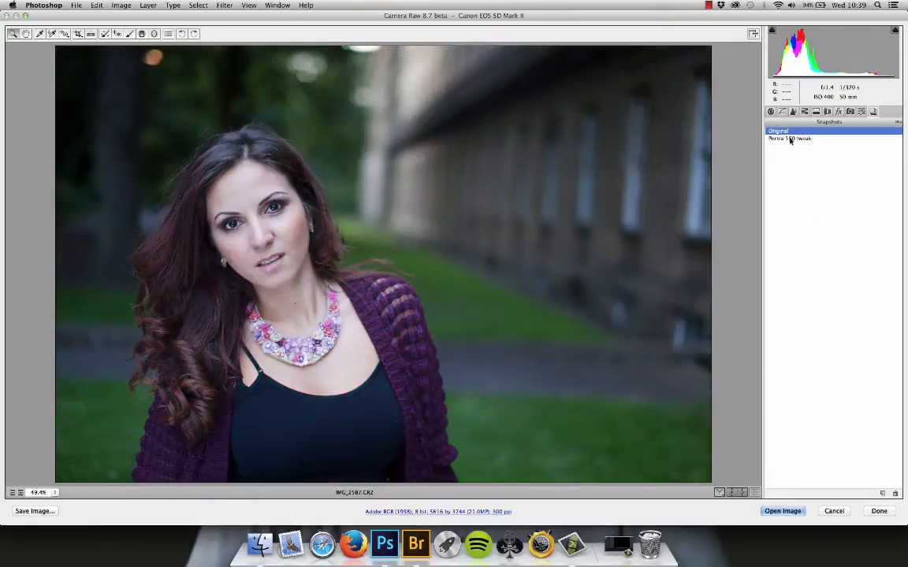
left_click(788, 139)
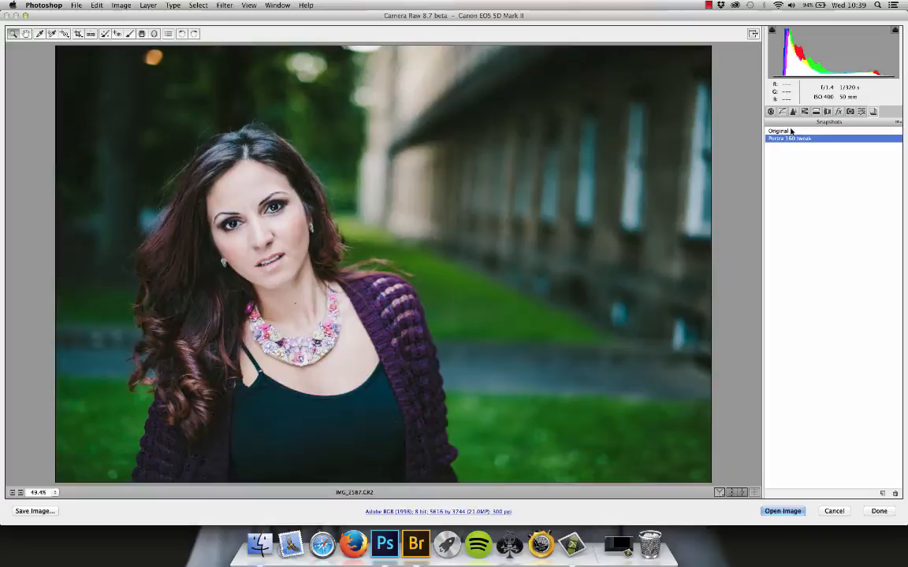
left_click(788, 138)
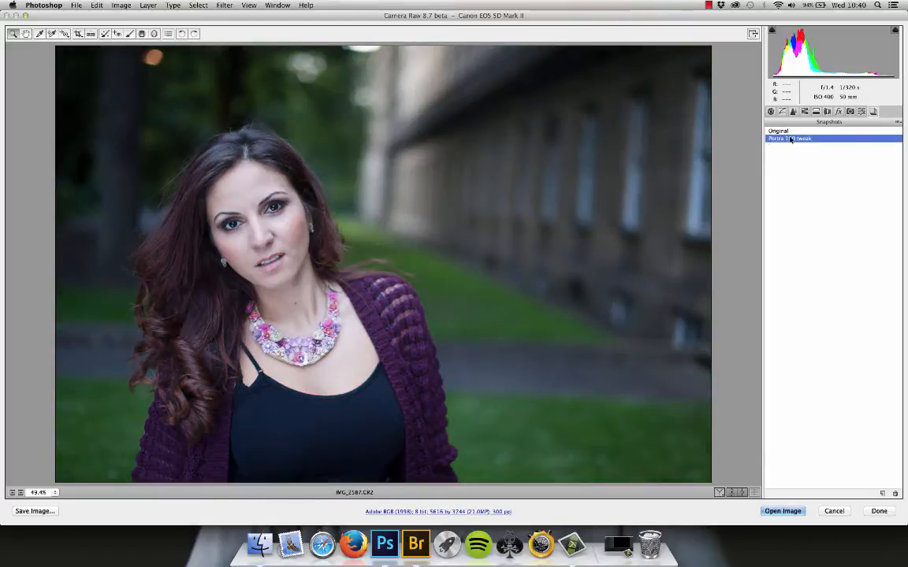
left_click(788, 139)
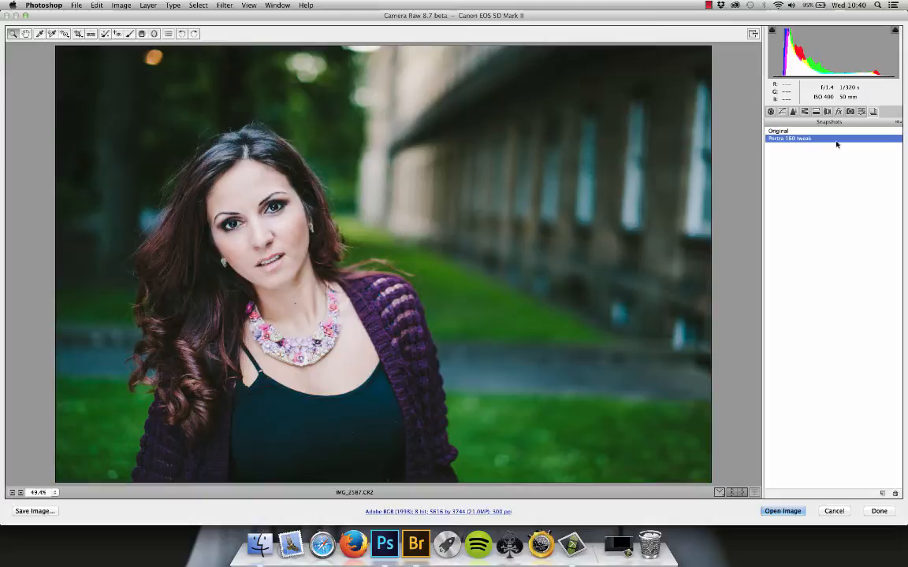
Step: Preview several Kodak Portra presets and settle on a Portra 160 variant for the portrait
left_click(788, 131)
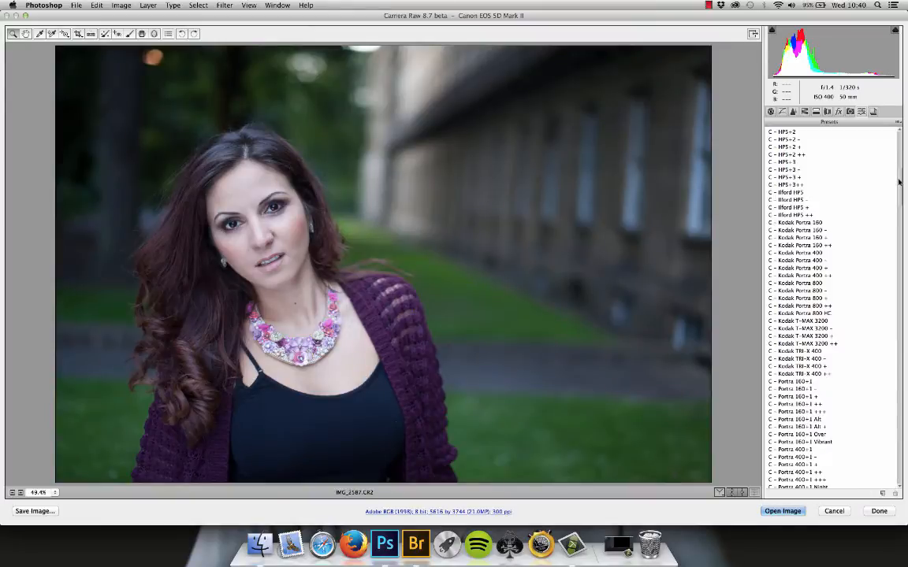
mouse_move(802, 386)
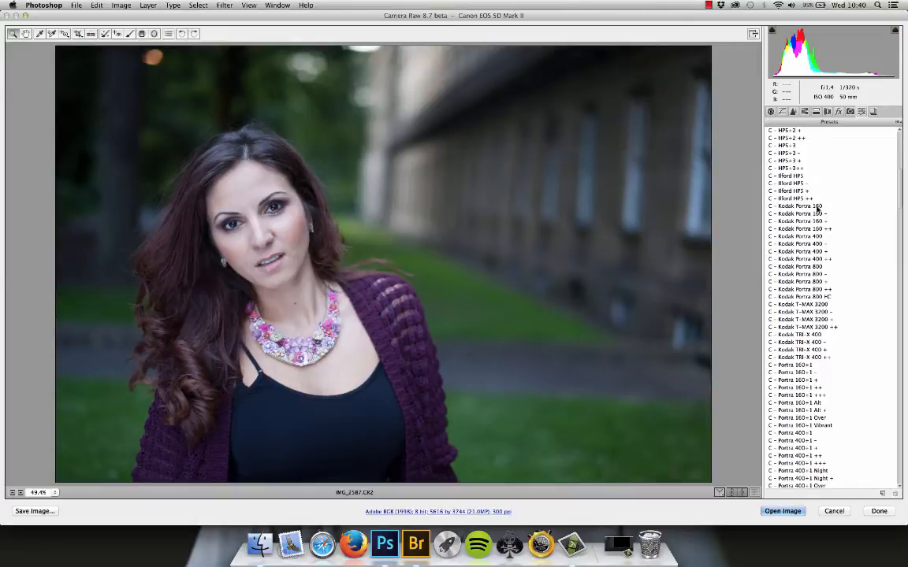
left_click(797, 205)
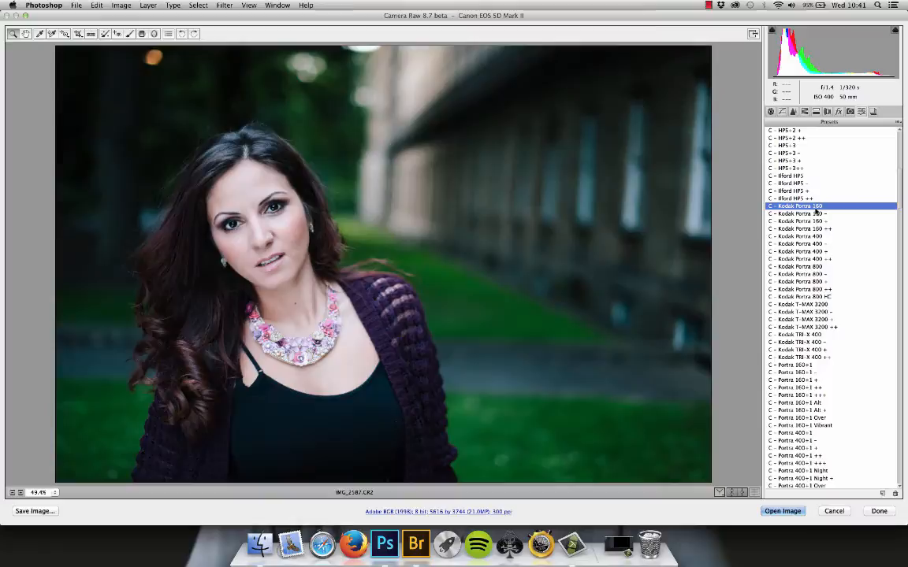
left_click(801, 215)
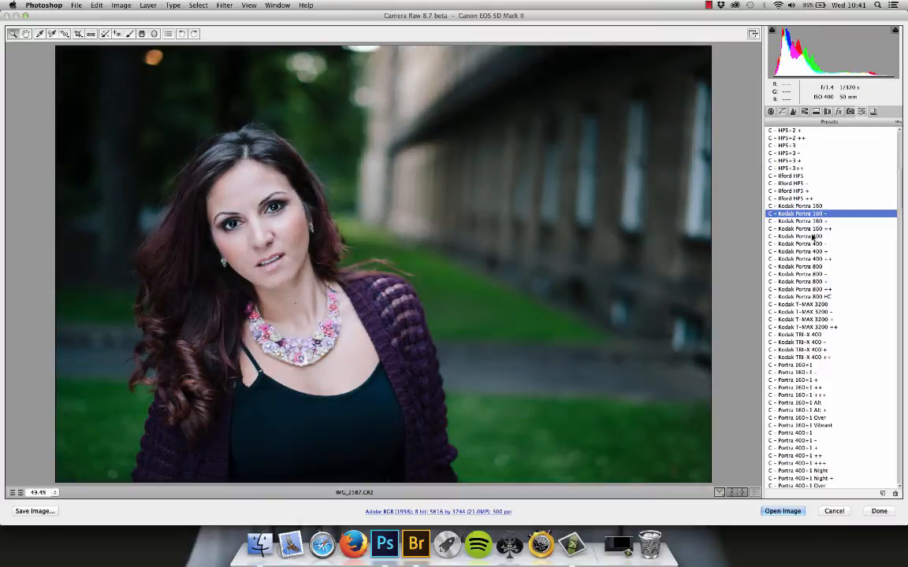
left_click(801, 221)
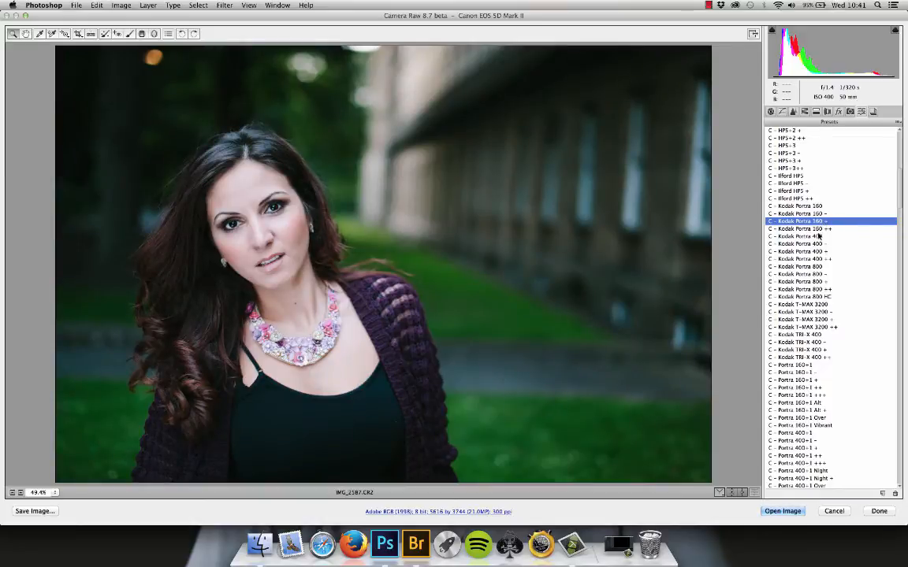
left_click(801, 252)
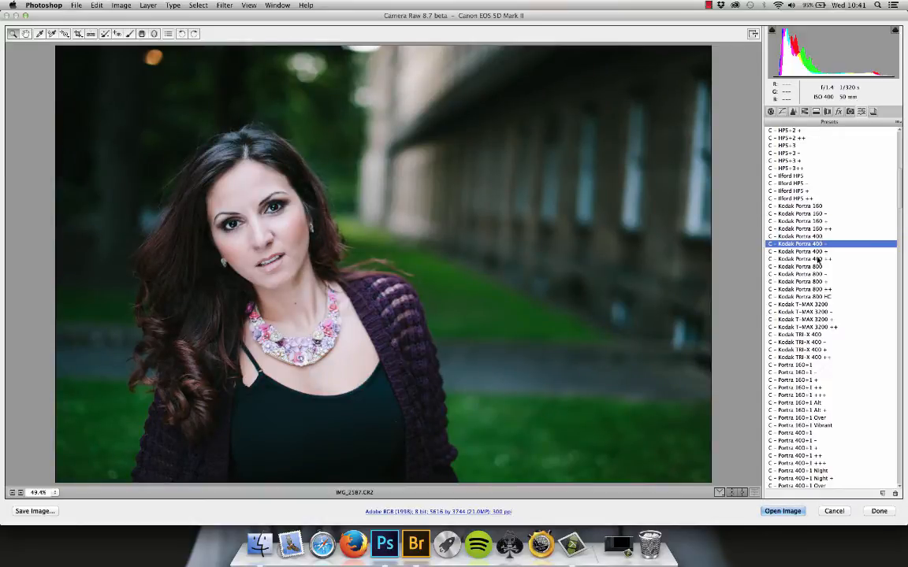
left_click(800, 275)
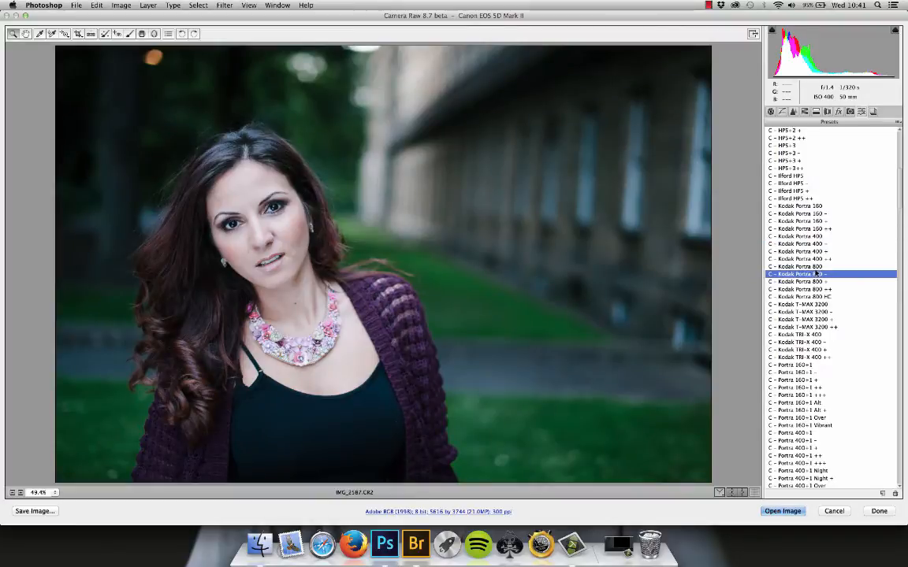
left_click(798, 281)
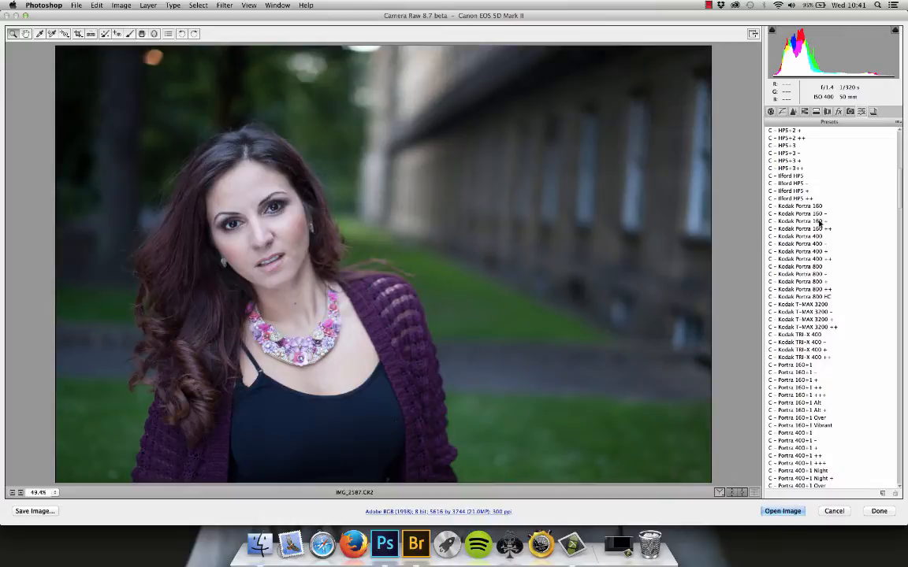
left_click(800, 221)
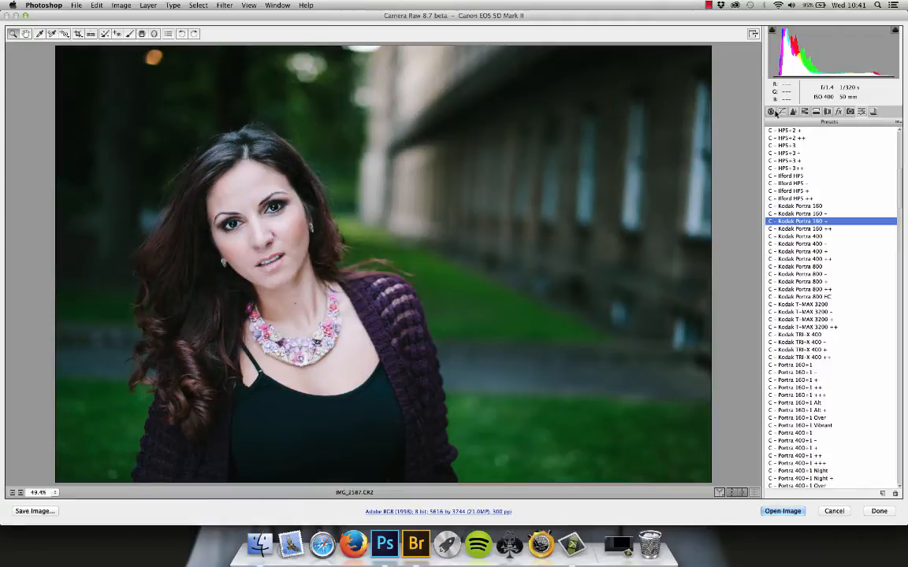
left_click(769, 110)
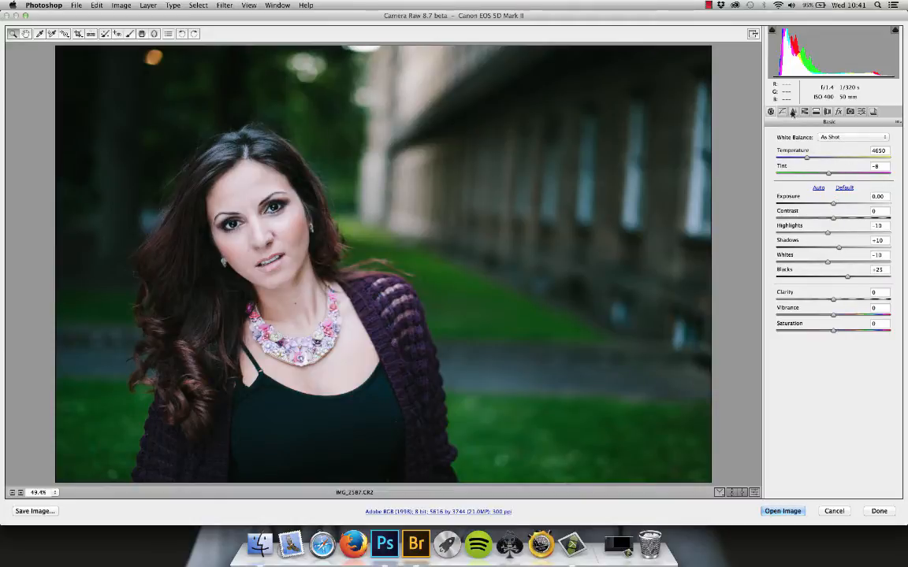
Step: Nudge the Shadows, Whites and Blacks sliders to new values on top of the Portra look
left_click(878, 195)
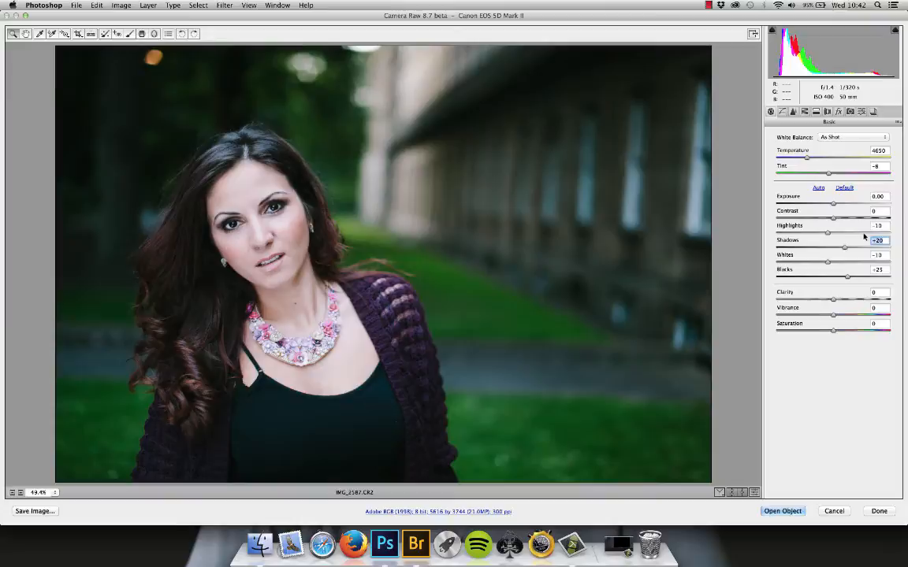
left_click_drag(845, 248, 864, 247)
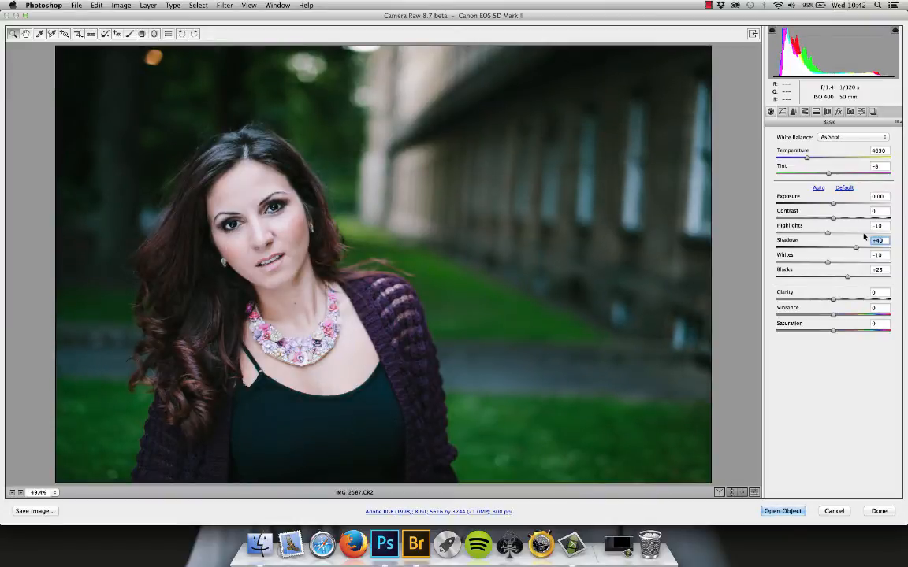
left_click_drag(848, 246, 863, 245)
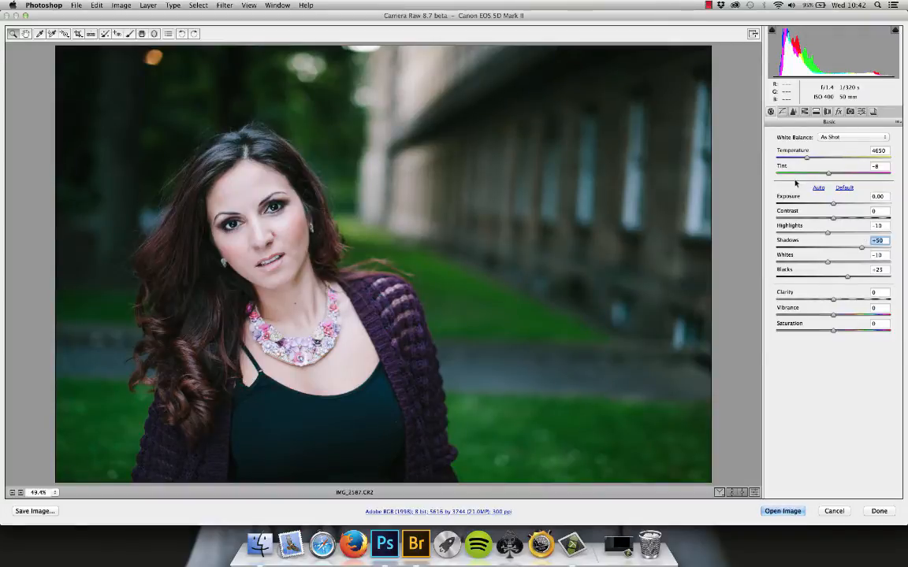
left_click(878, 255)
type("-20")
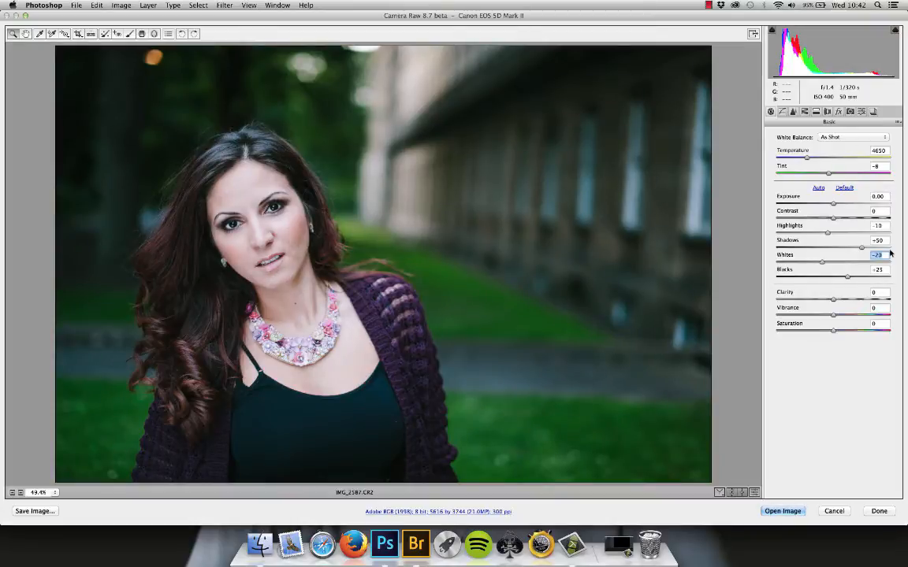
left_click(876, 270)
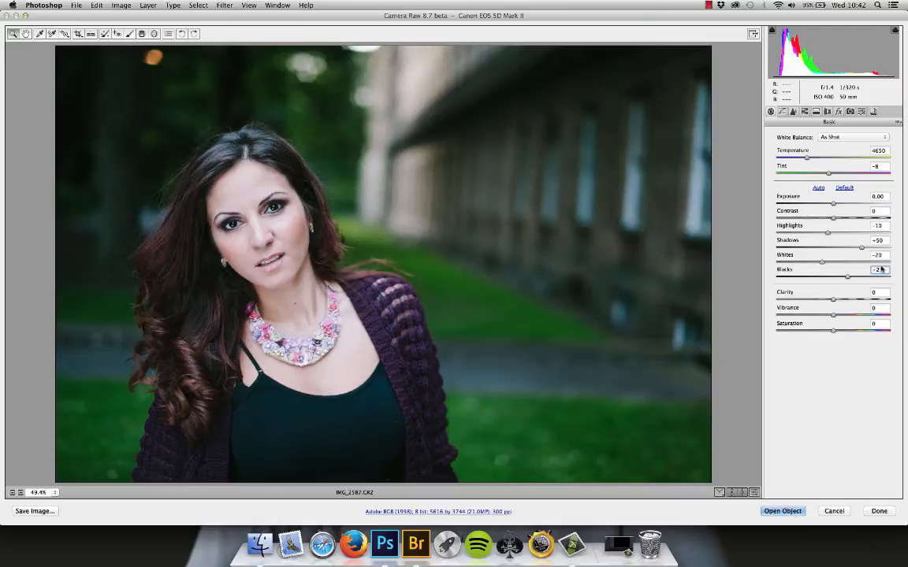
left_click_drag(848, 277, 854, 277)
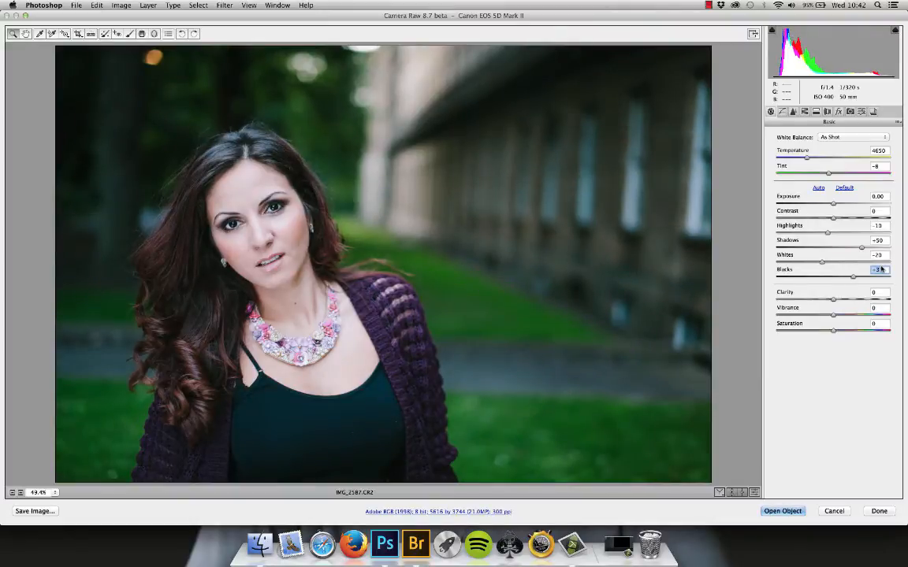
left_click_drag(859, 270, 854, 269)
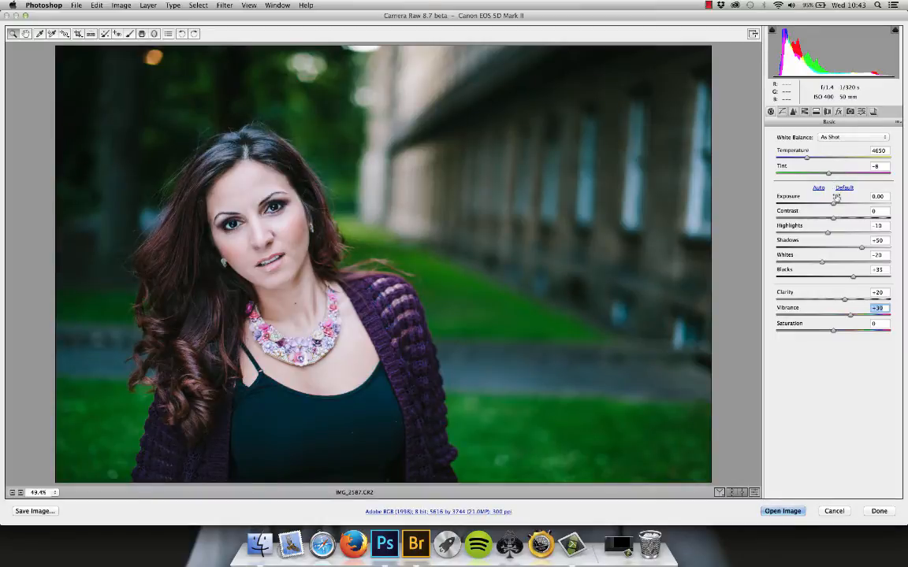
mouse_move(243, 155)
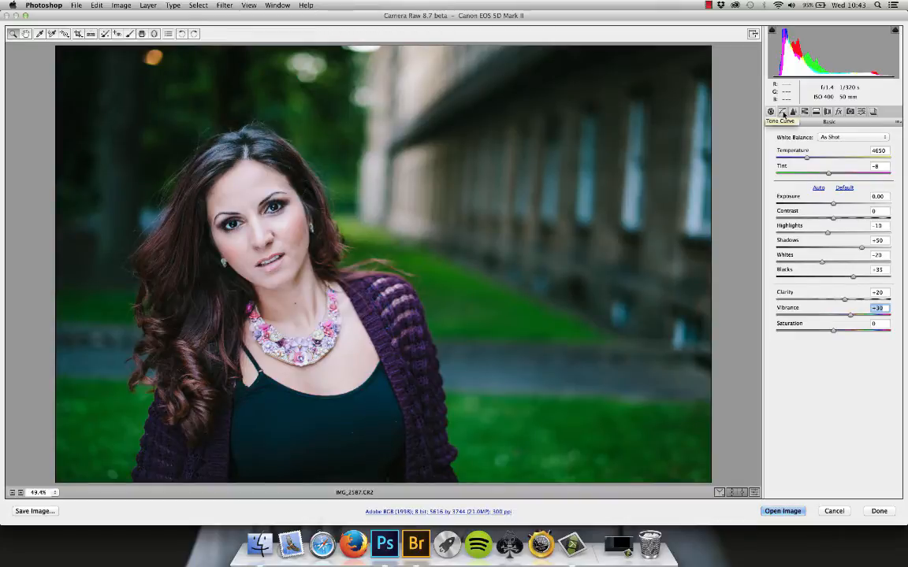
Step: Review the tone curve and raise the parametric Lights region slightly
left_click(782, 110)
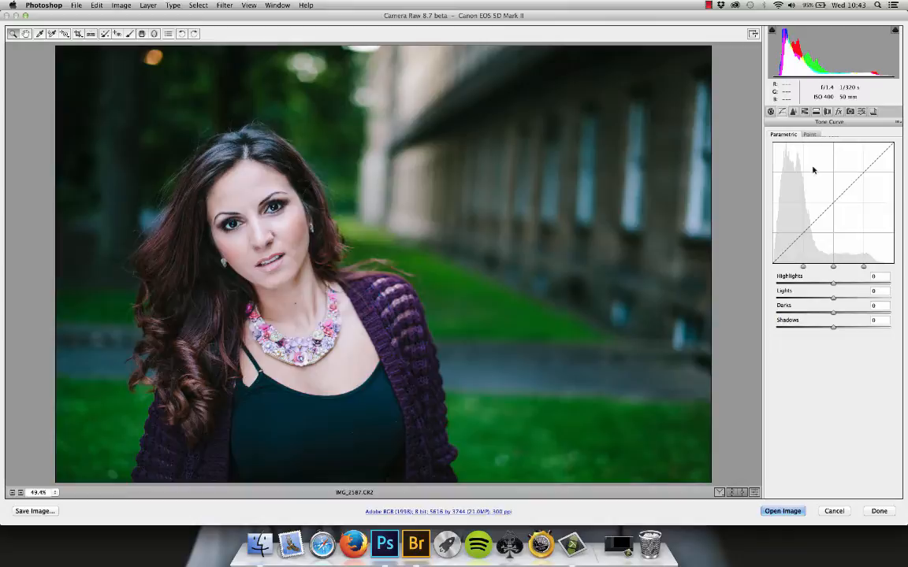
left_click(810, 134)
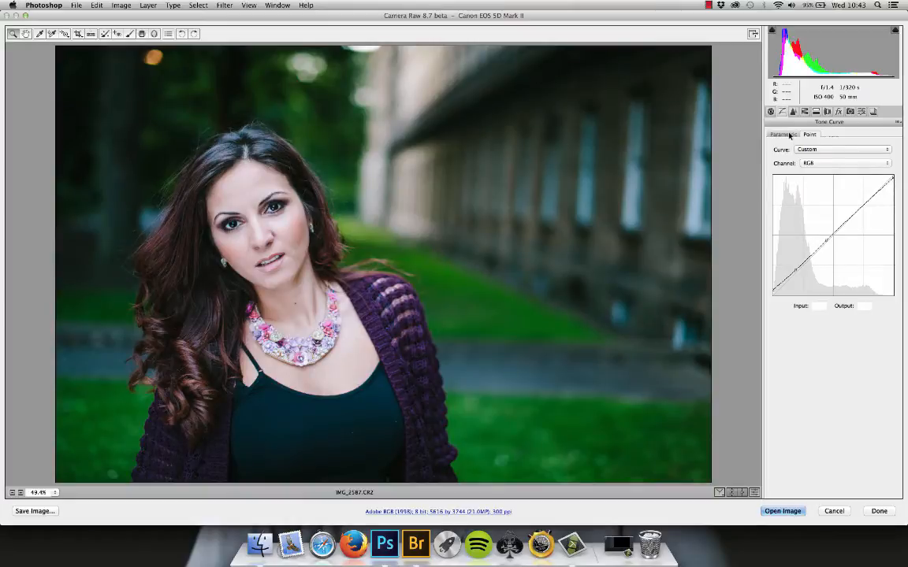
left_click(782, 134)
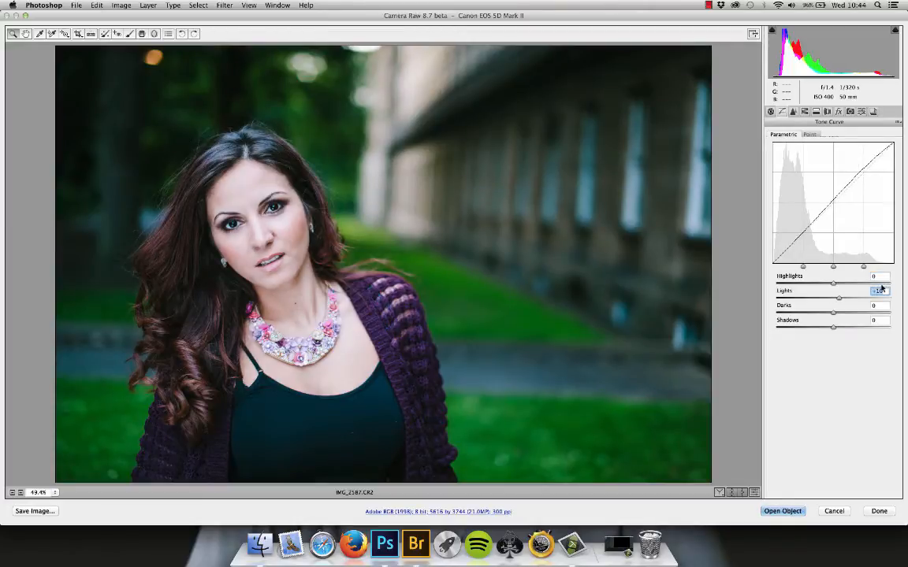
left_click_drag(832, 290, 848, 290)
type("-10")
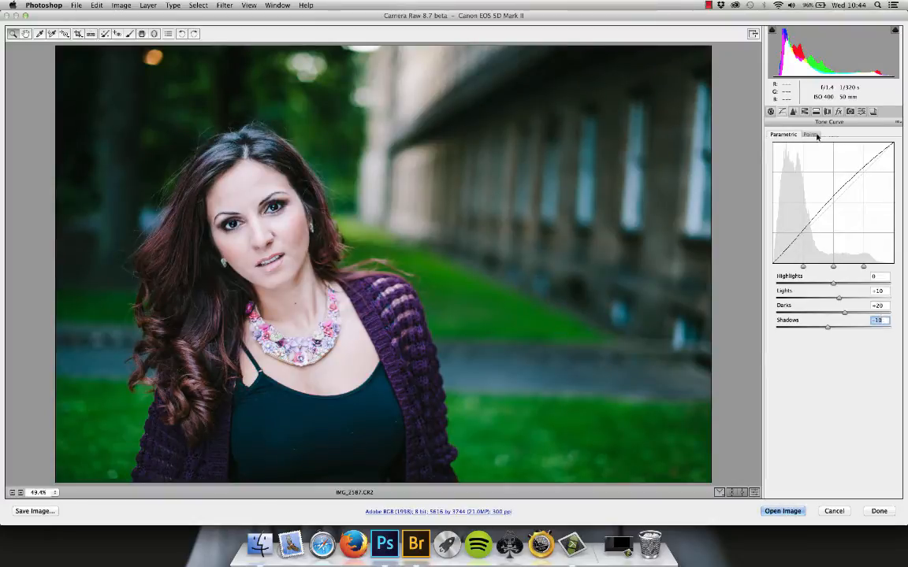
left_click(810, 134)
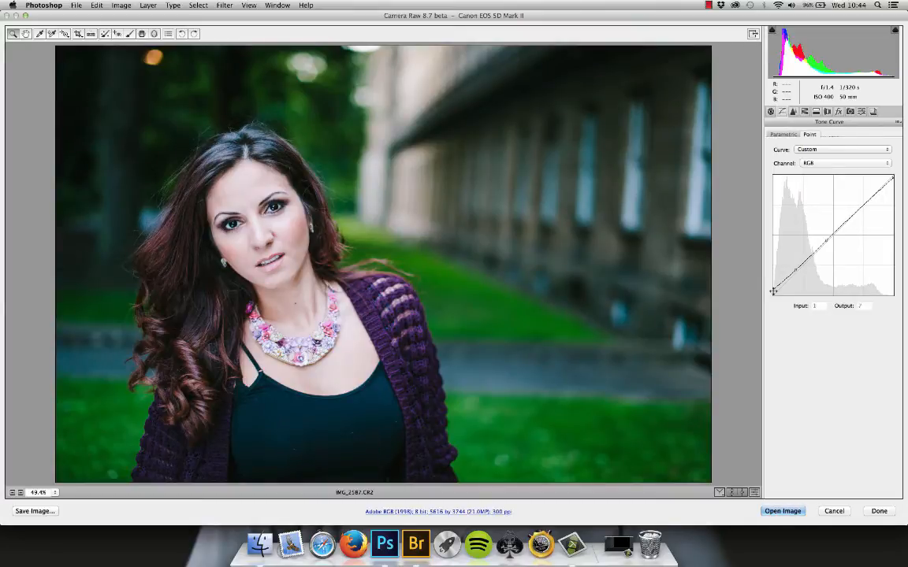
Step: Lift the black endpoint and lower the white endpoint of the RGB point curve for a faded look
left_click_drag(774, 290, 776, 283)
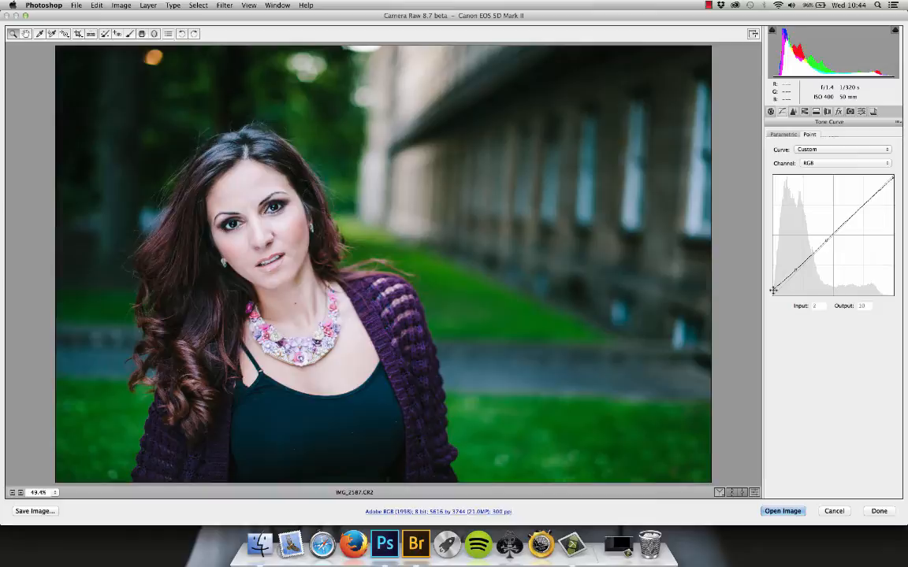
left_click_drag(776, 290, 776, 285)
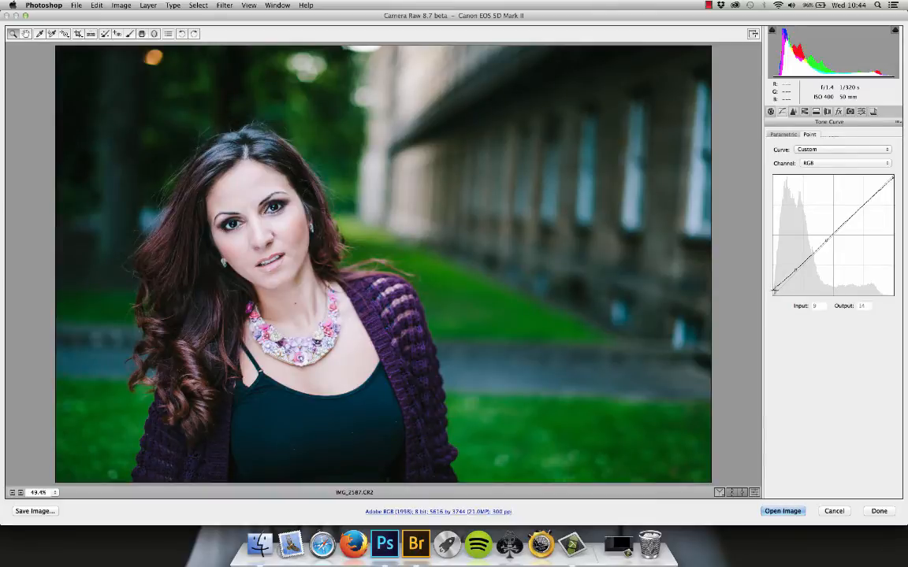
left_click_drag(775, 292, 774, 290)
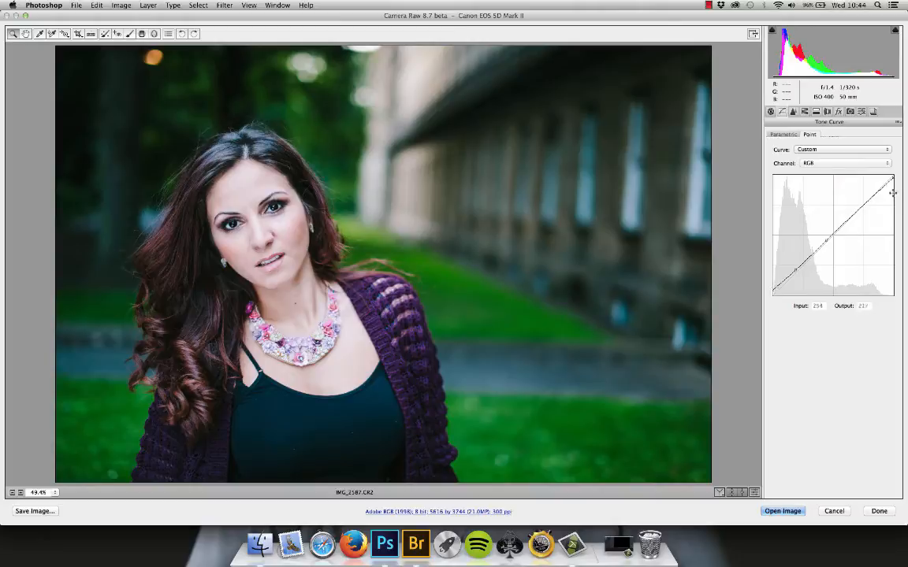
left_click_drag(892, 192, 775, 287)
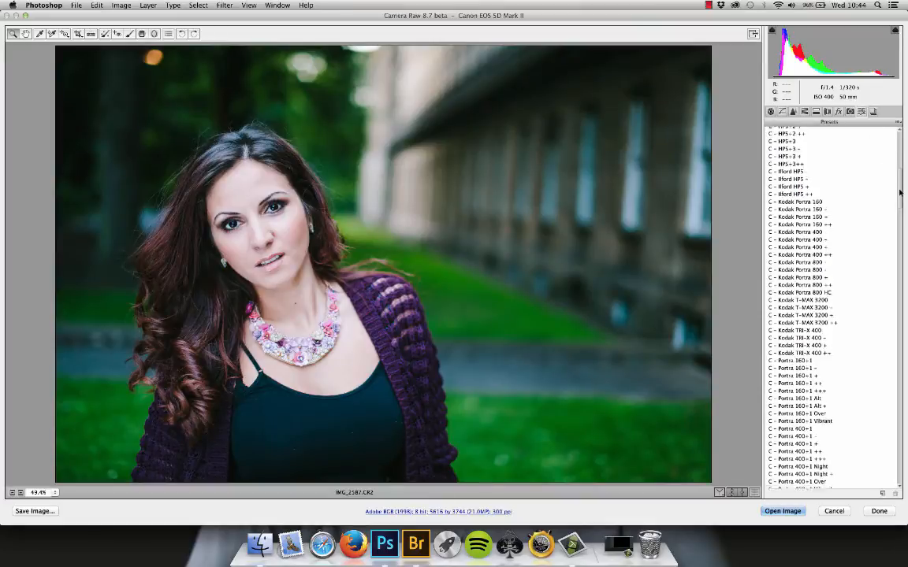
Step: Add and position a shadow point on the curve to shape the lifted shadows
scroll("down", 3)
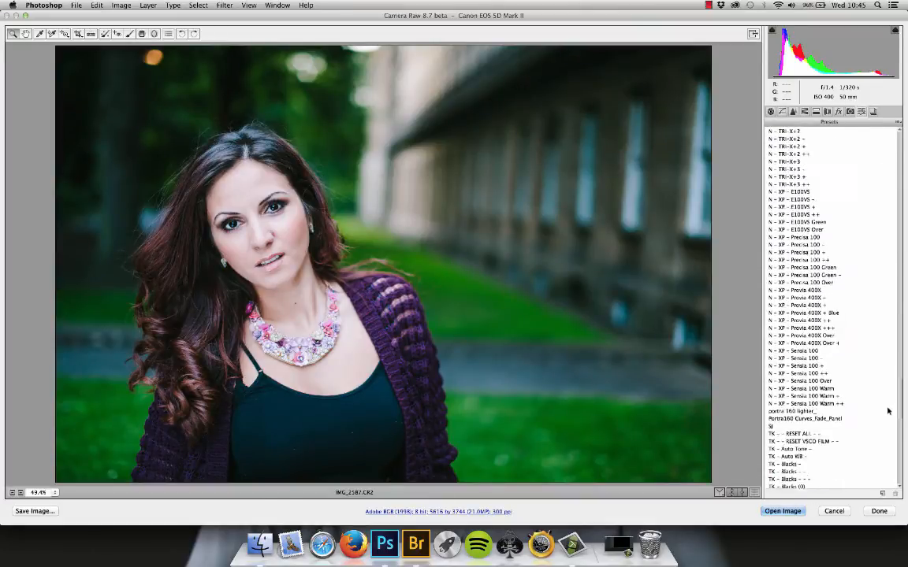
scroll("down", 3)
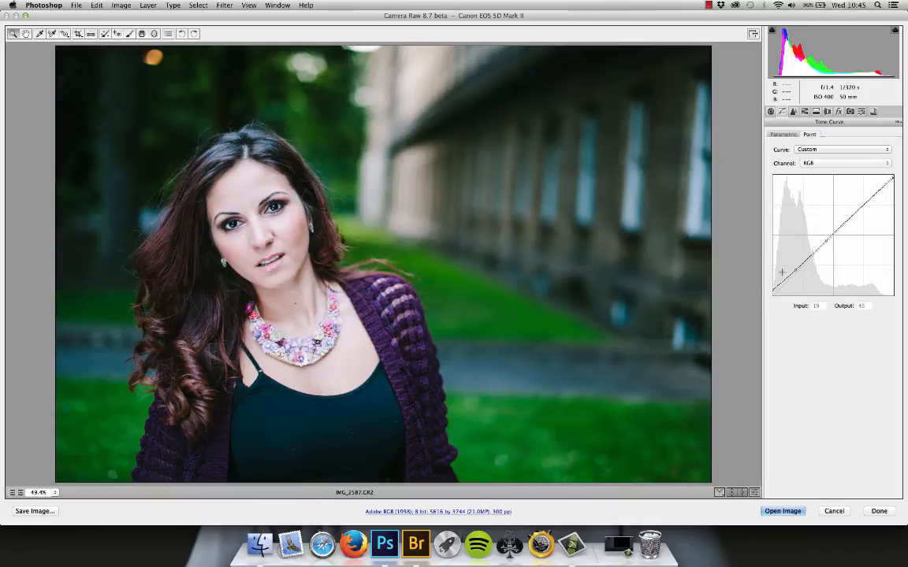
left_click_drag(782, 272, 785, 277)
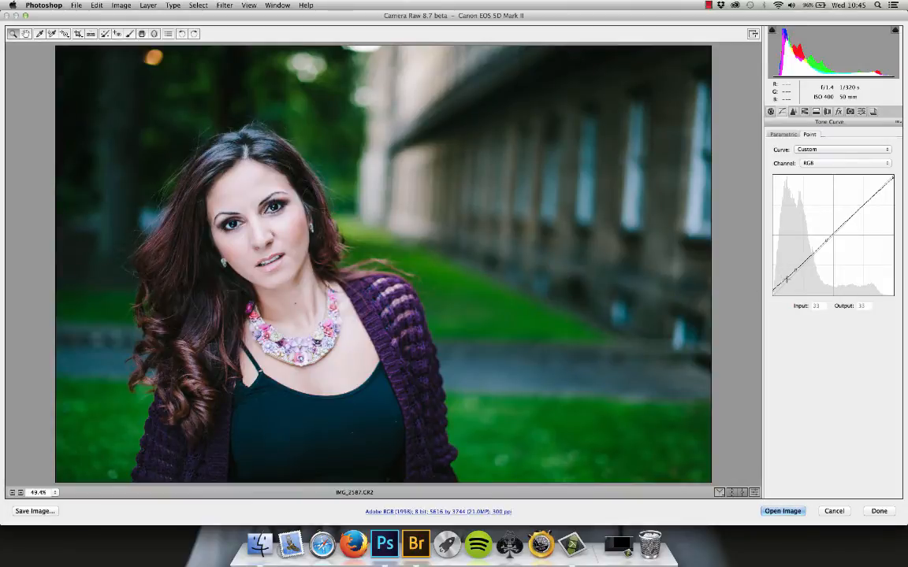
left_click_drag(788, 281, 774, 290)
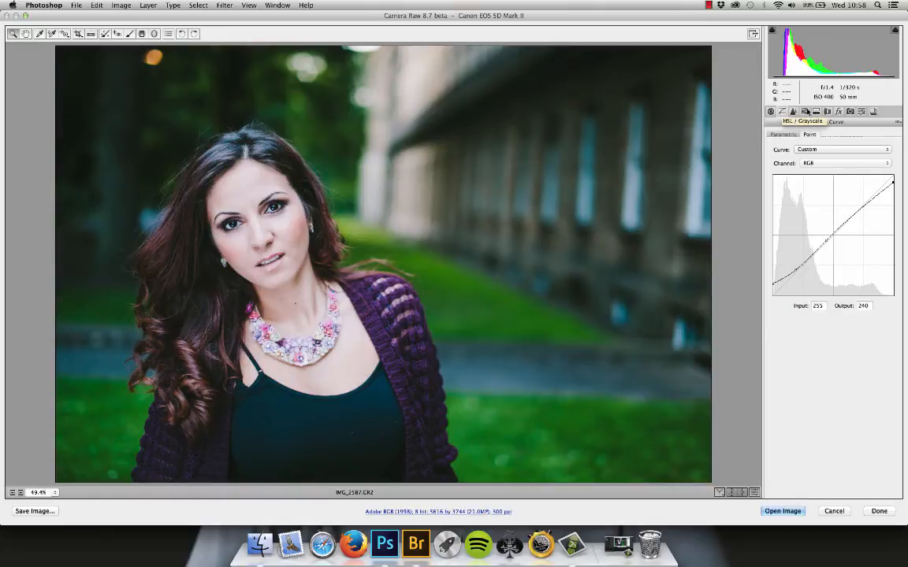
left_click(804, 111)
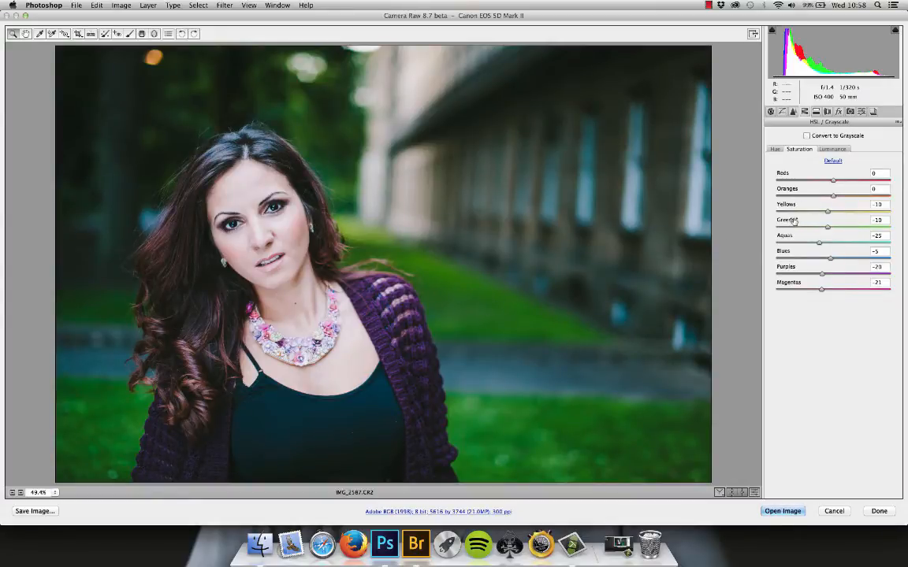
Step: Pull the Greens saturation slider down to mute the green tones
left_click_drag(828, 227, 882, 227)
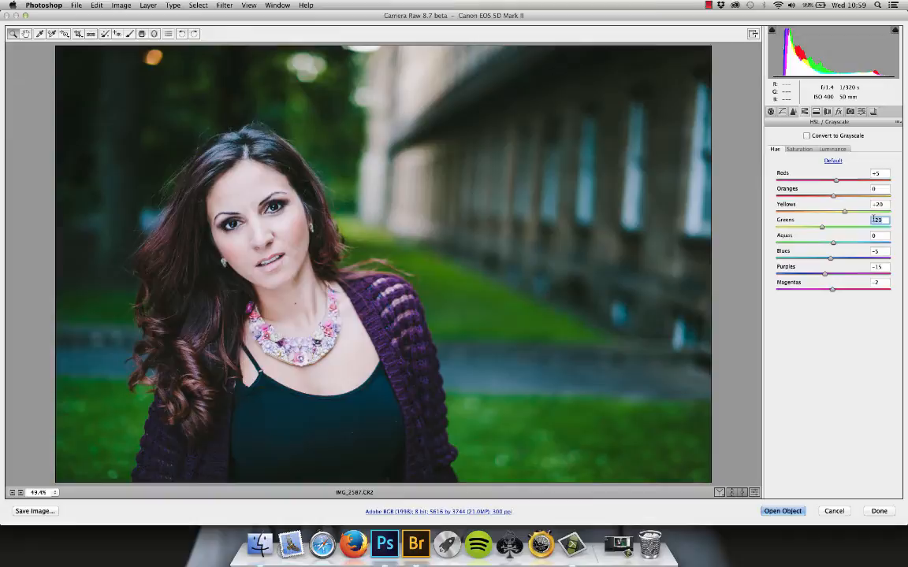
Step: Shift the Greens hue slider slightly to retune the green tones
left_click_drag(822, 227, 817, 227)
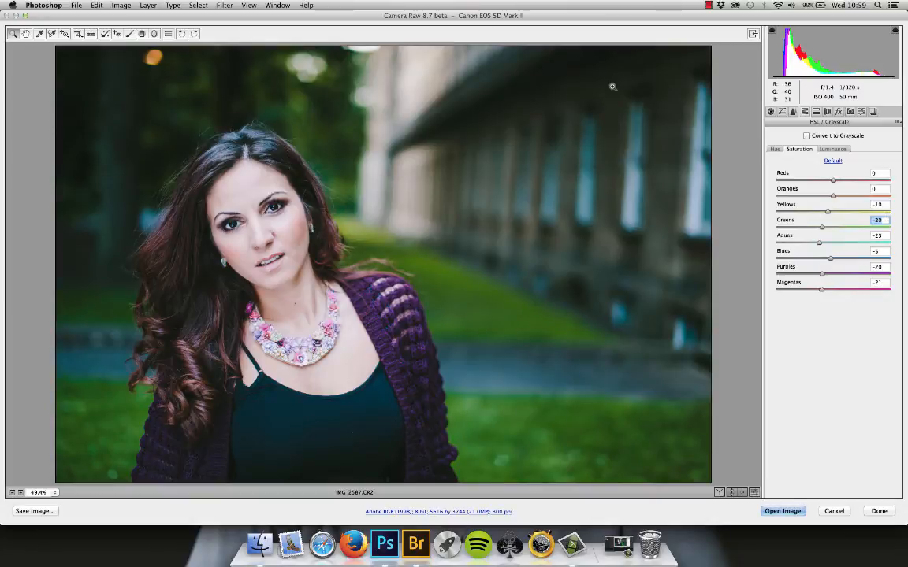
mouse_move(463, 301)
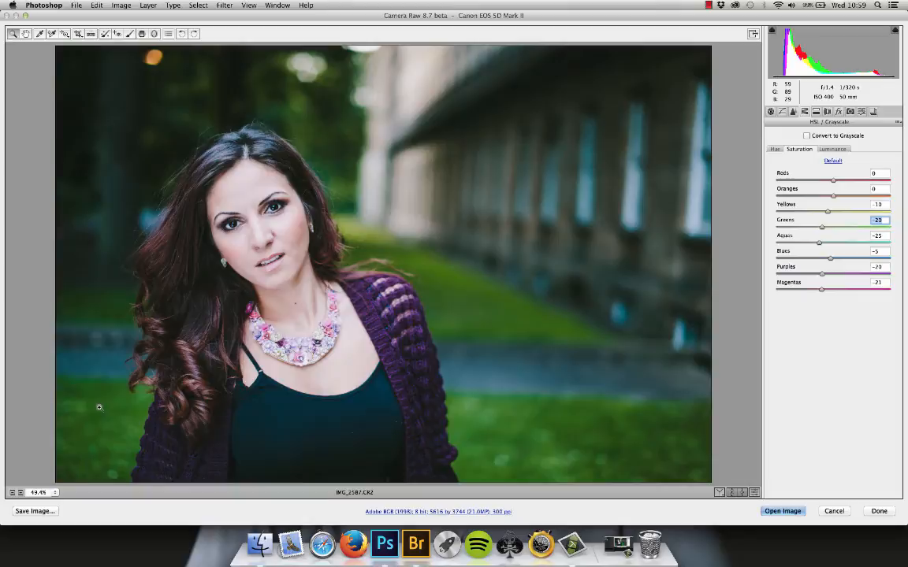
Step: Drain the Purples saturation then restore some so the cardigan stays a muted purple, checking luminance
left_click(776, 149)
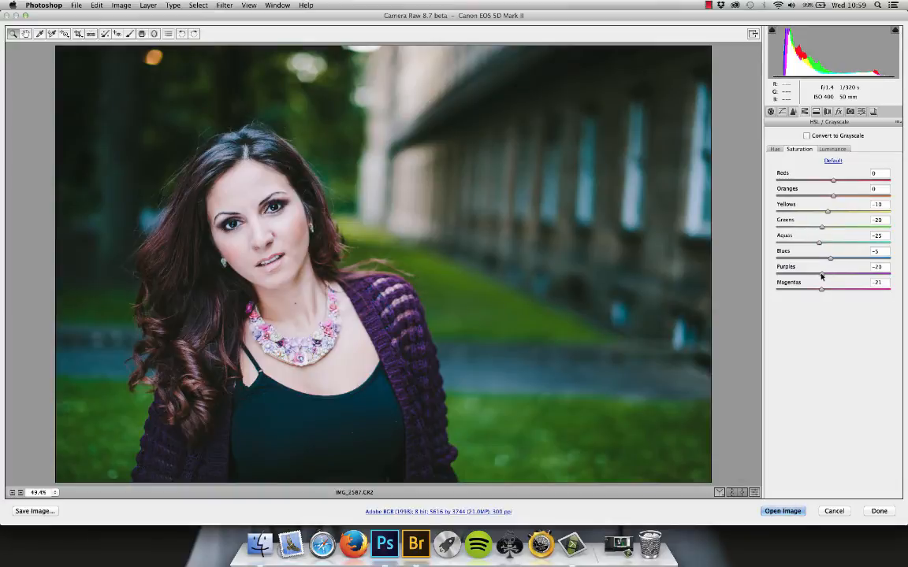
mouse_move(820, 276)
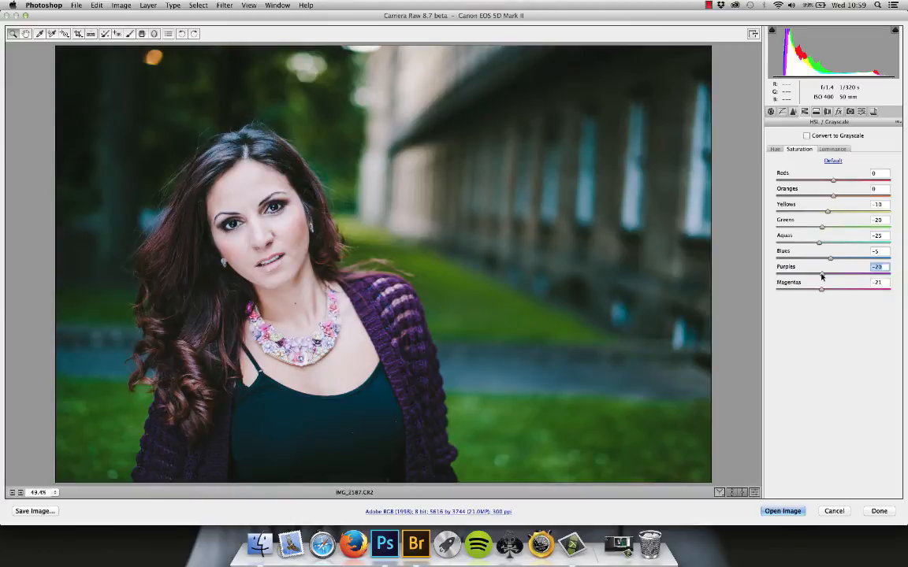
left_click_drag(823, 259, 775, 259)
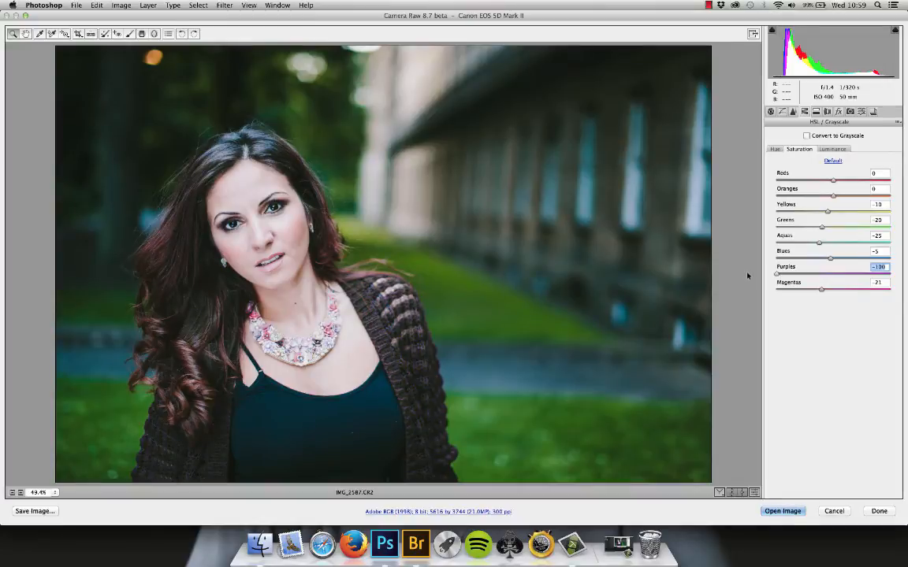
left_click_drag(775, 275, 883, 274)
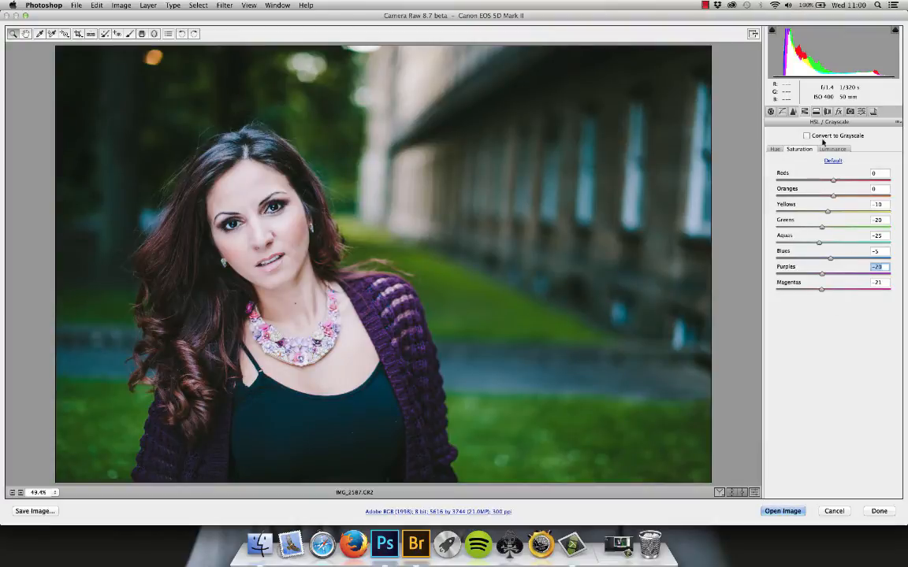
left_click(832, 149)
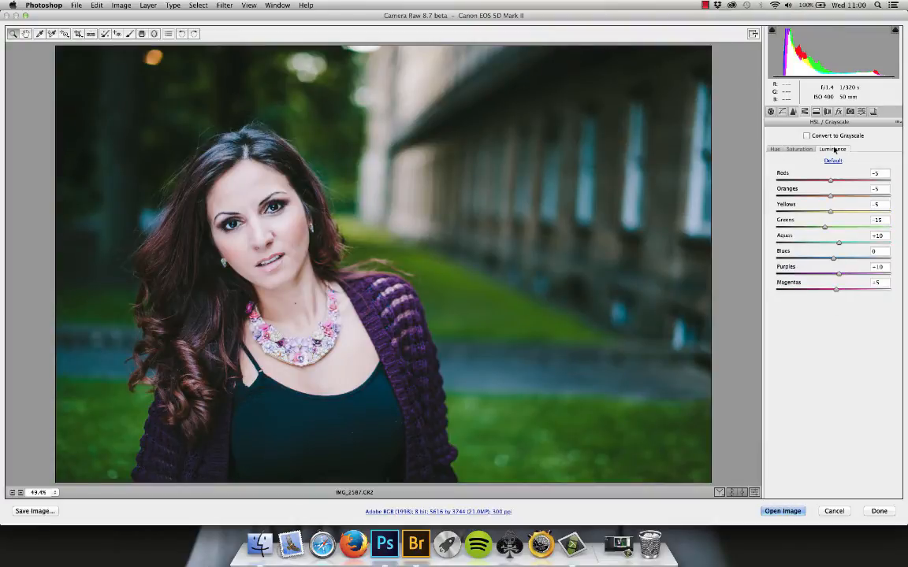
left_click(800, 148)
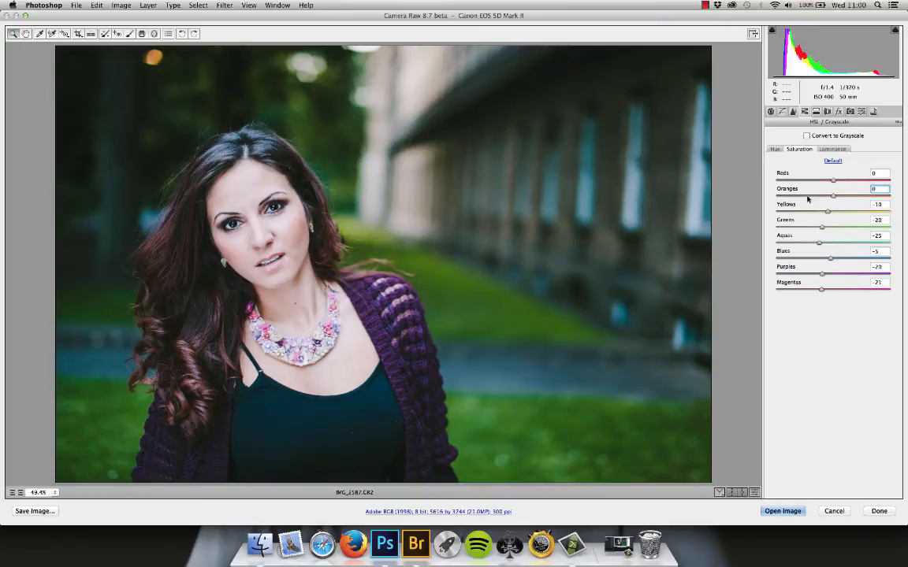
mouse_move(239, 258)
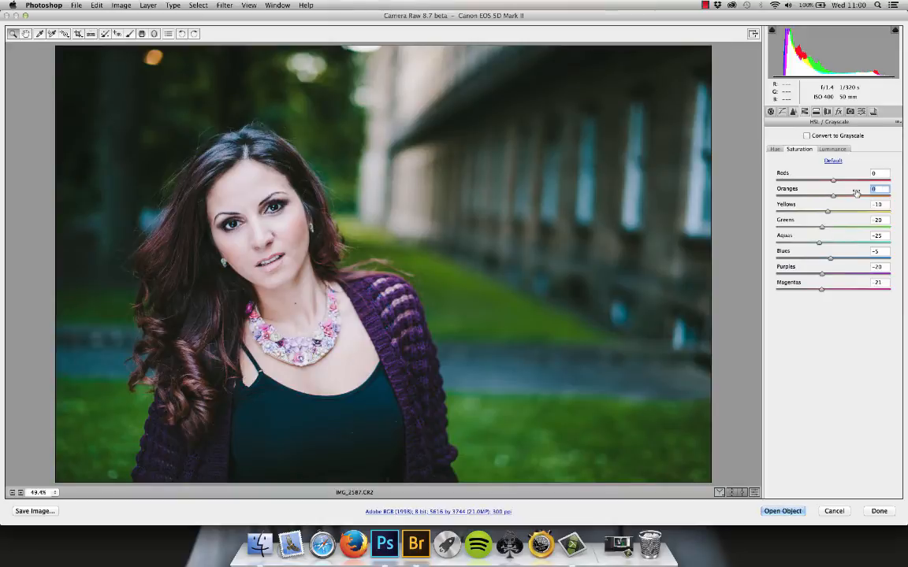
Step: Lower the Oranges saturation slider to a slightly negative value
left_click_drag(834, 179, 823, 180)
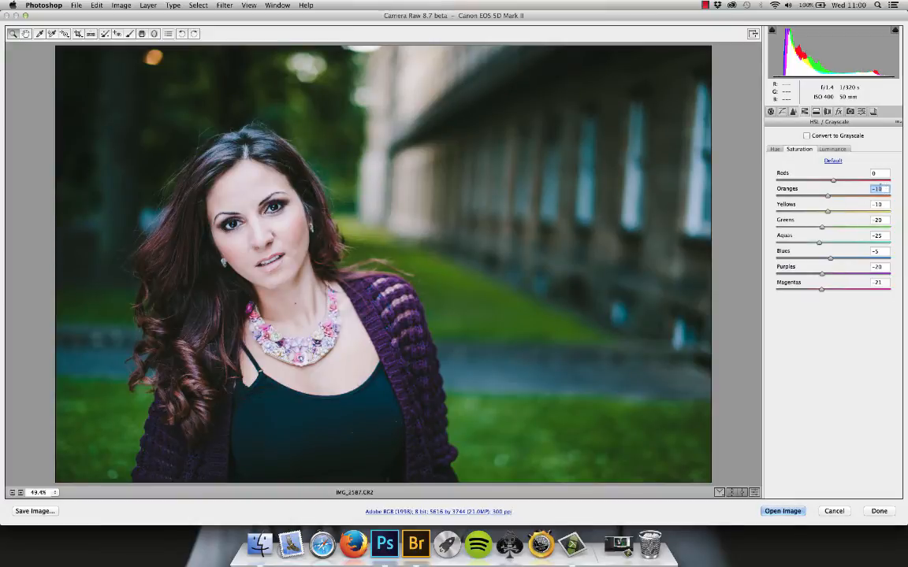
mouse_move(816, 111)
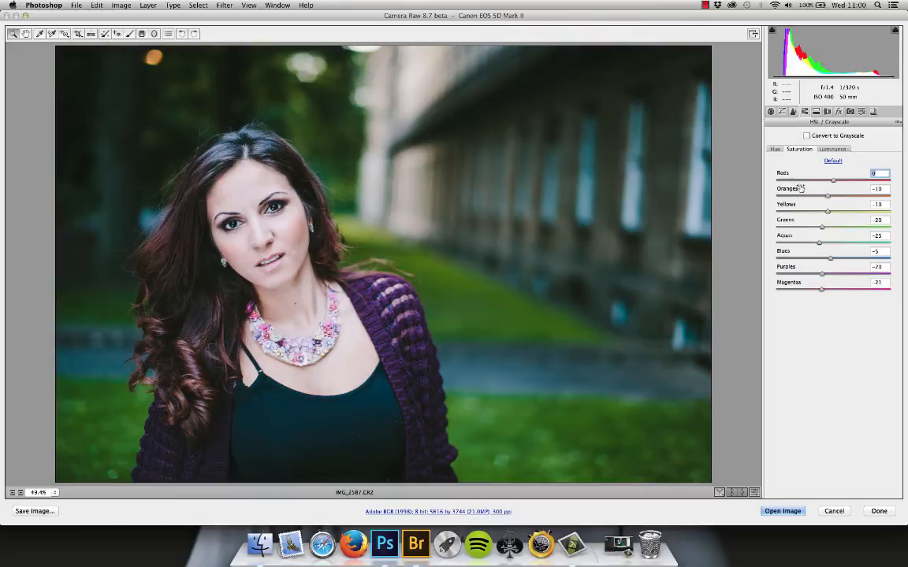
mouse_move(845, 186)
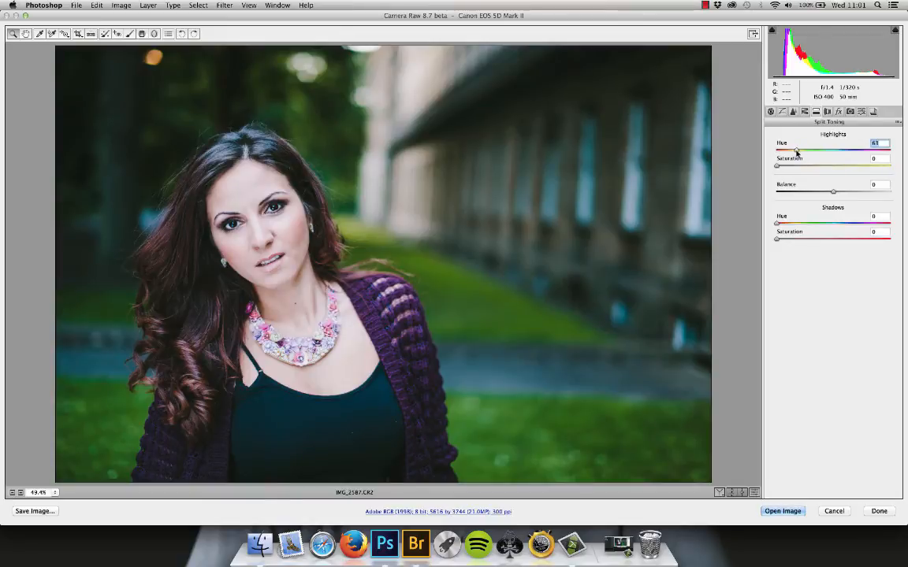
Step: Set a warm highlight tint around hue 40 with Highlights Saturation at 10
left_click_drag(796, 150, 791, 150)
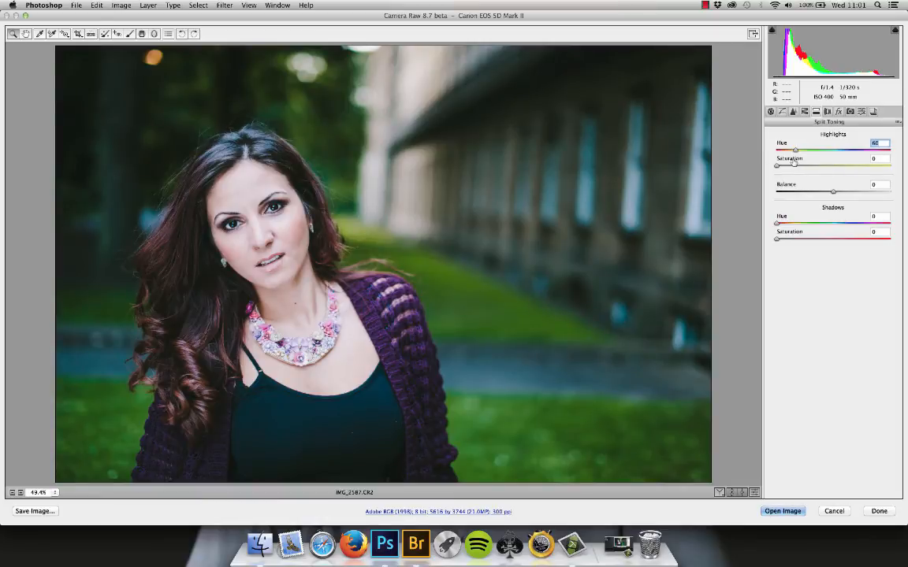
left_click_drag(777, 164, 817, 164)
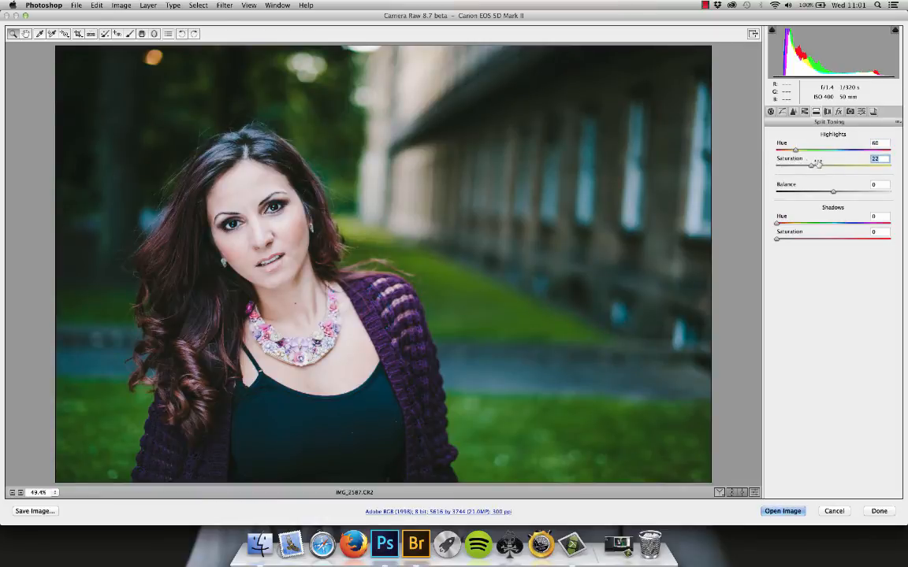
left_click_drag(817, 163, 889, 158)
type("0")
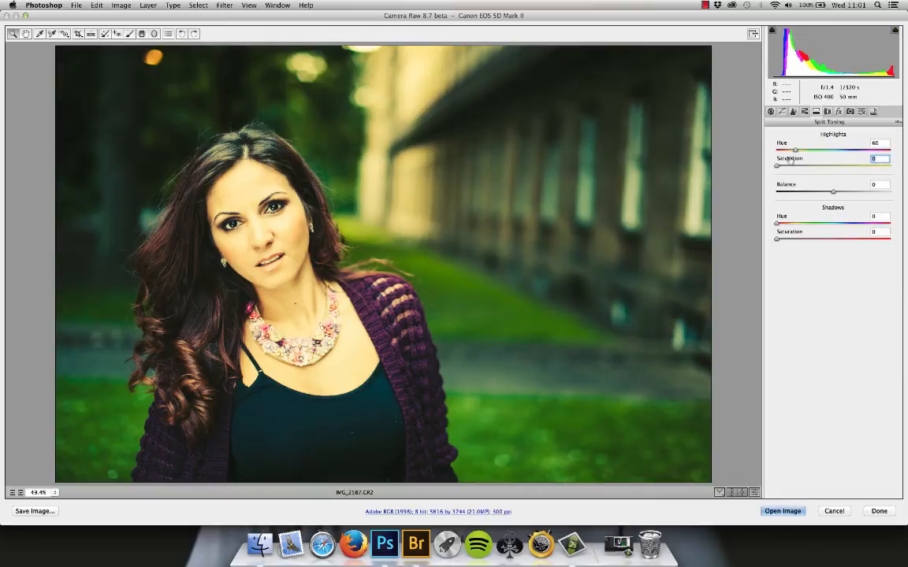
type("10")
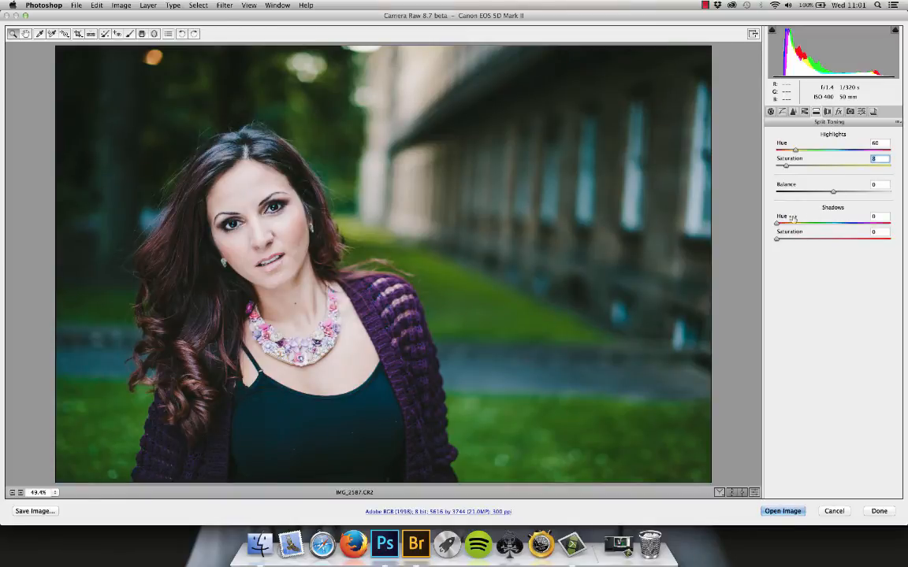
Step: Choose a shadow tint hue, test it at full saturation, then settle on a very low saturation
left_click_drag(776, 224, 794, 224)
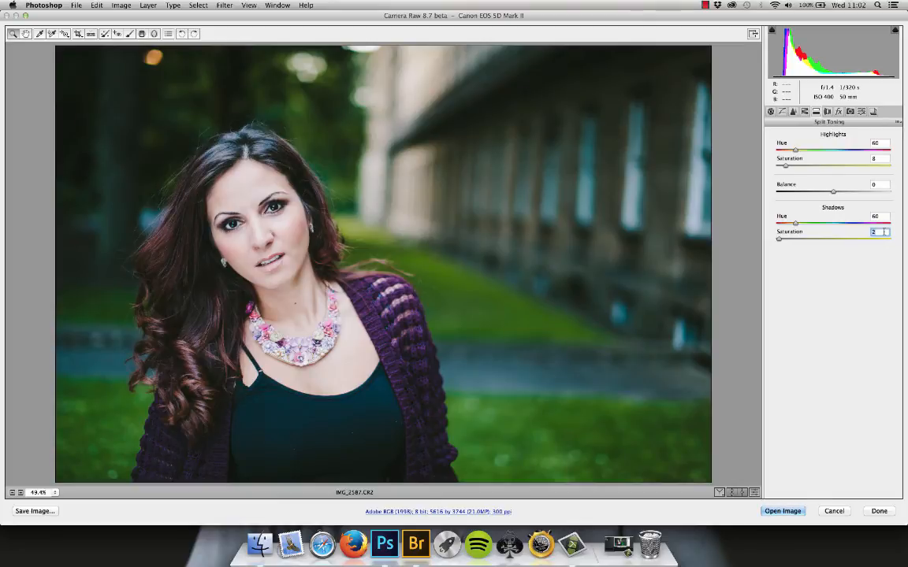
left_click_drag(780, 224, 870, 238)
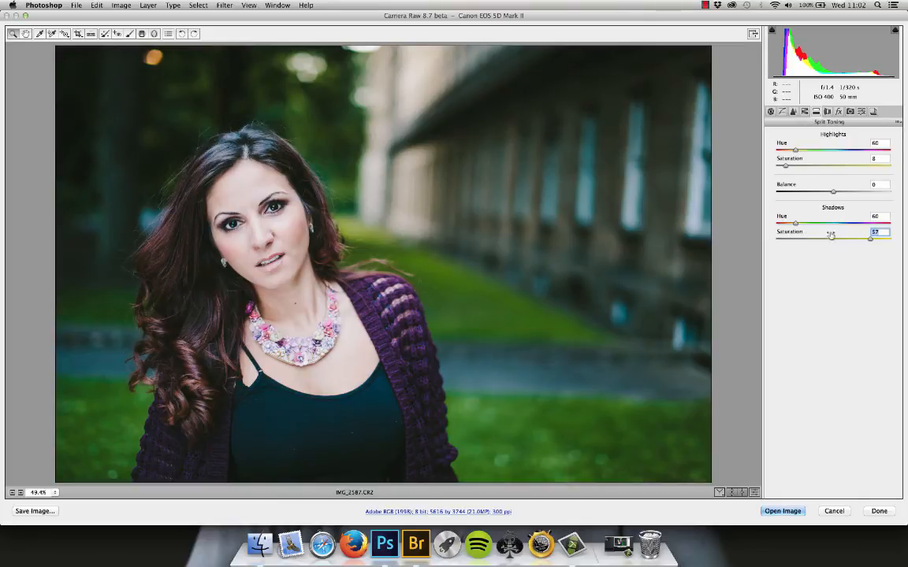
left_click_drag(870, 238, 890, 238)
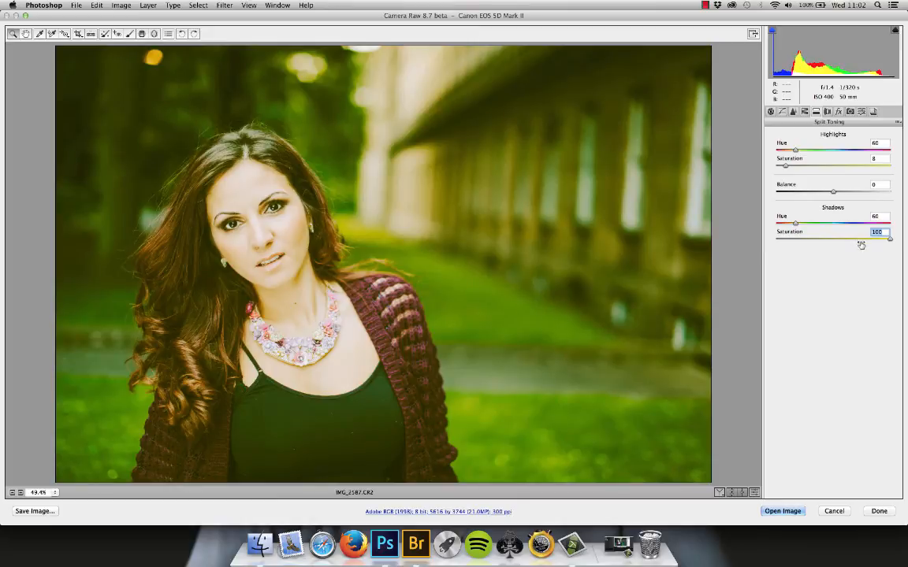
left_click_drag(890, 240, 779, 240)
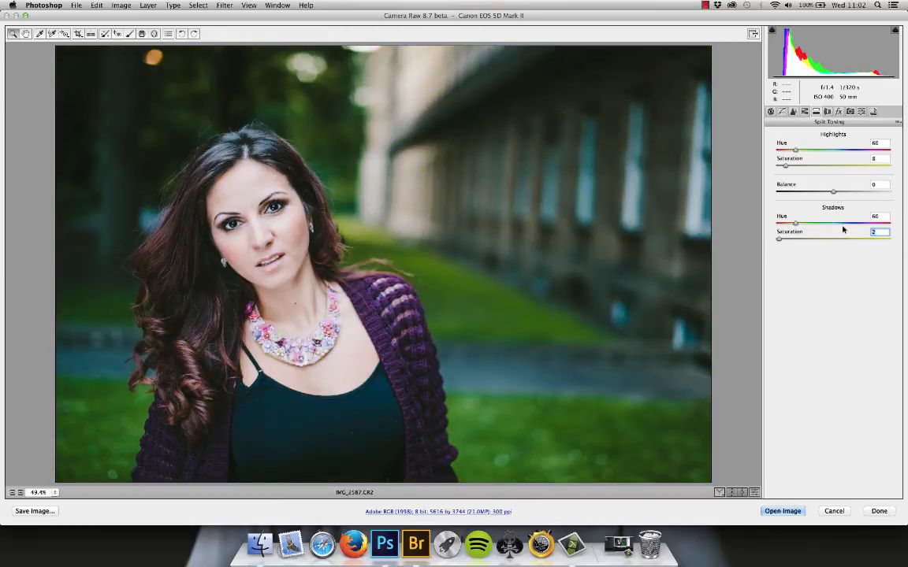
left_click_drag(794, 223, 882, 224)
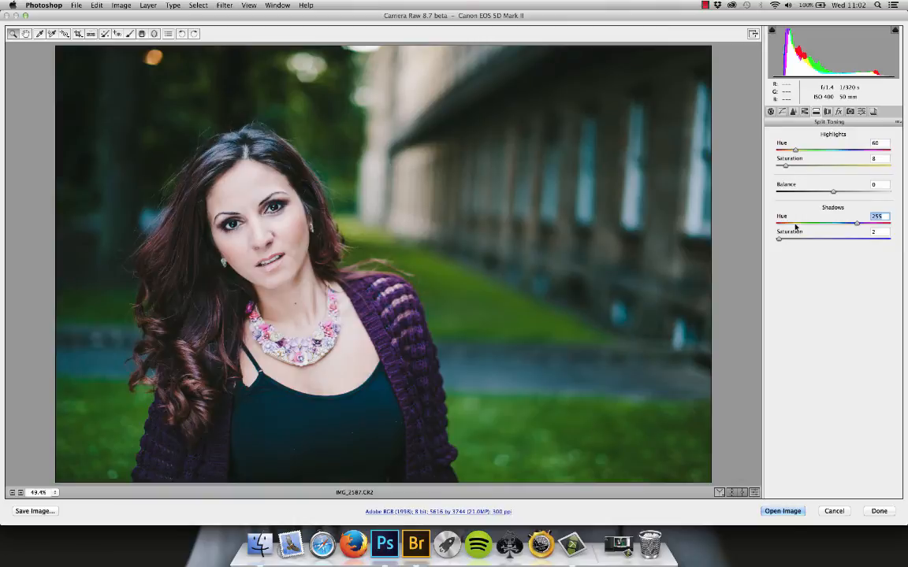
left_click_drag(857, 224, 797, 224)
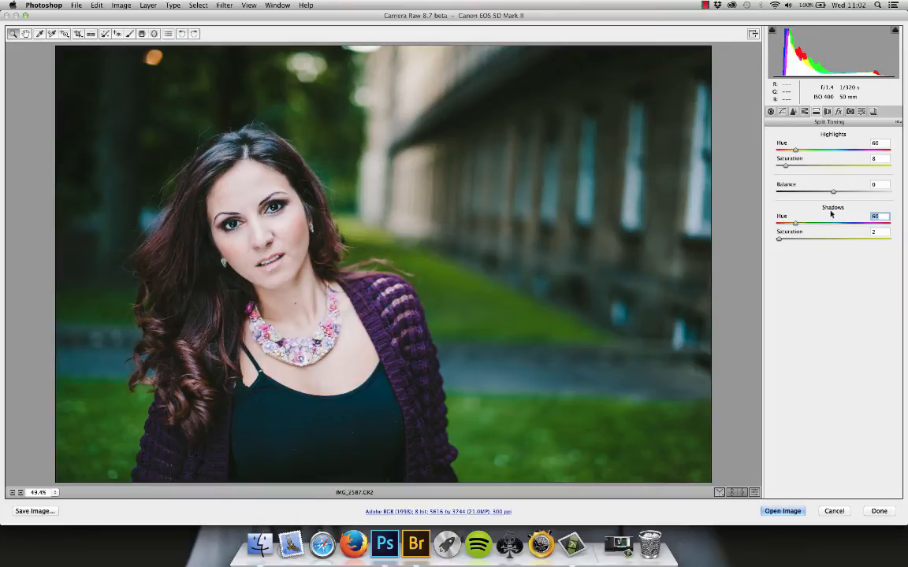
mouse_move(866, 192)
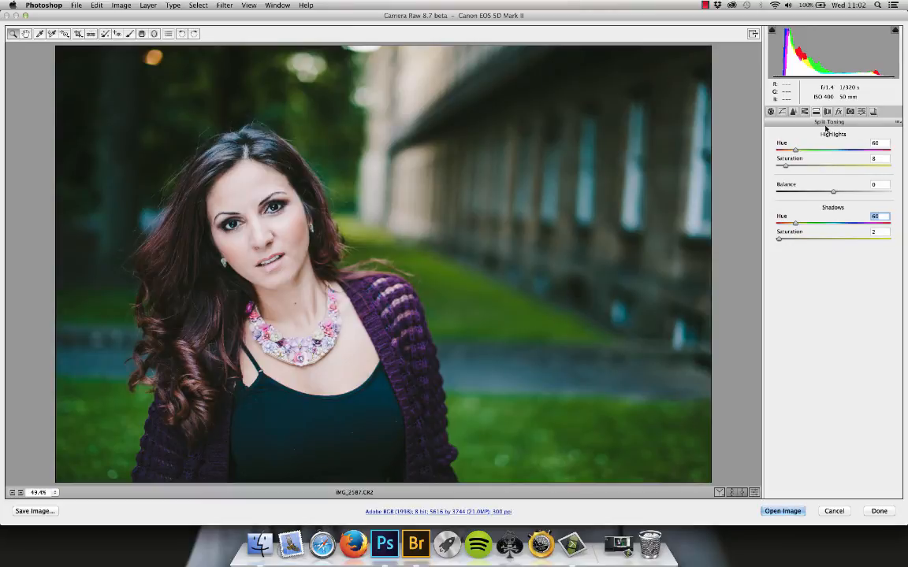
mouse_move(829, 116)
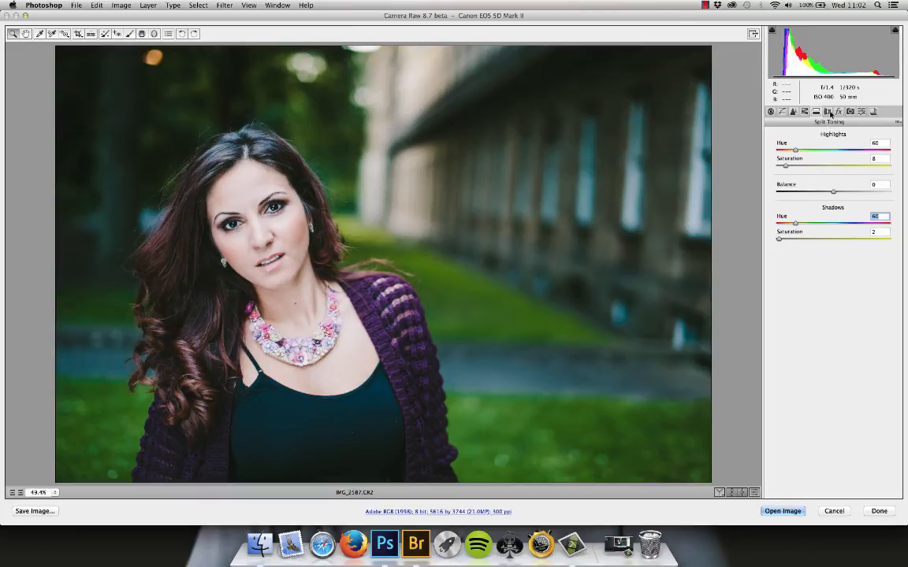
Step: Visit the Effects panel to add film grain, then move on to Camera Calibration
left_click(851, 111)
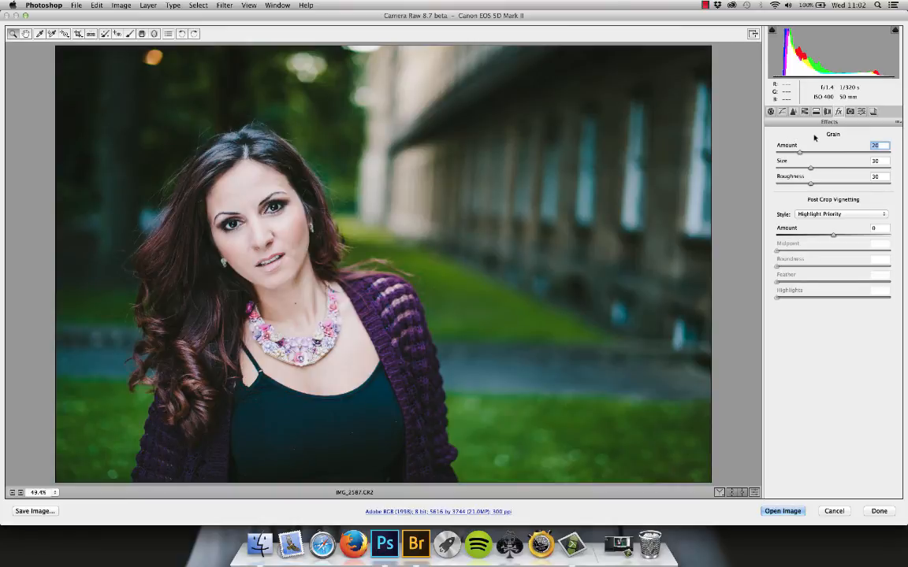
mouse_move(850, 121)
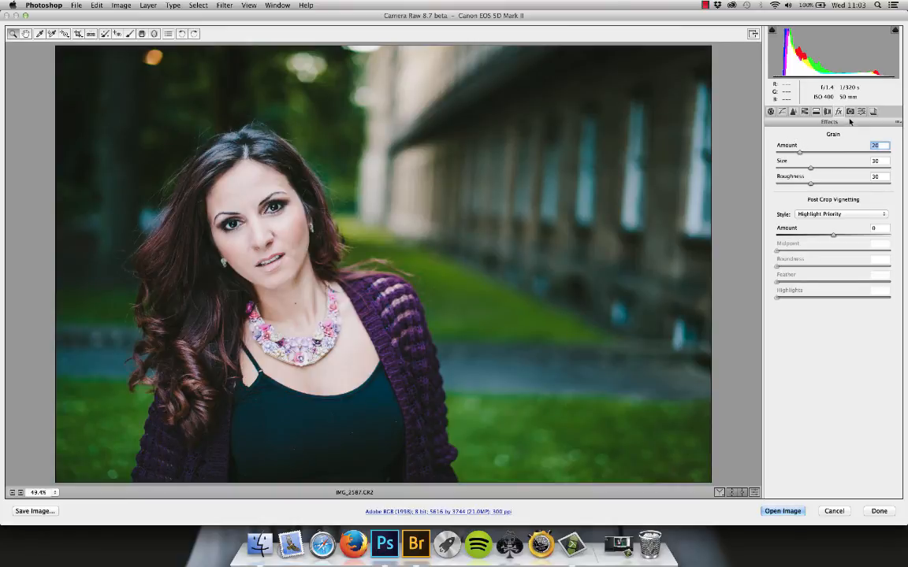
left_click(873, 110)
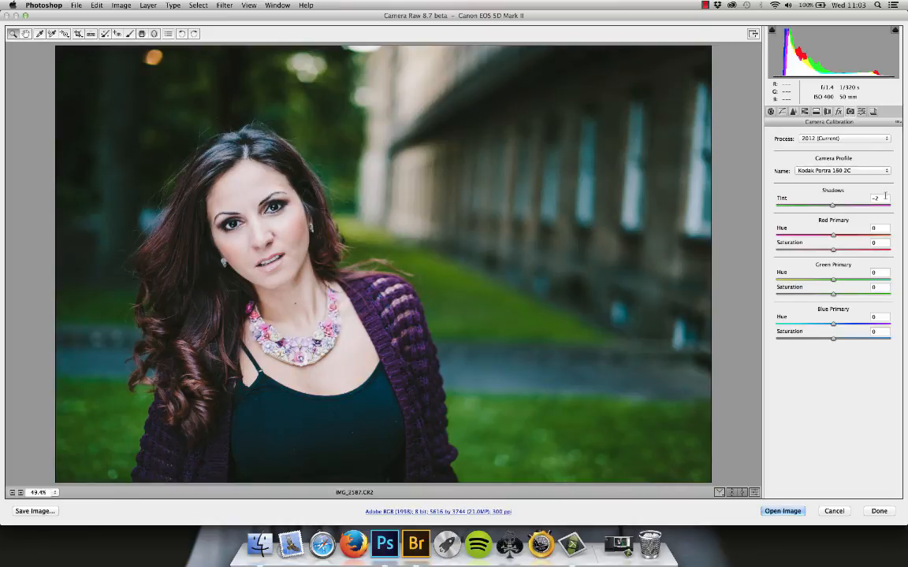
Step: Shift the calibration Shadows Tint slightly for the Portra-based profile
left_click(876, 198)
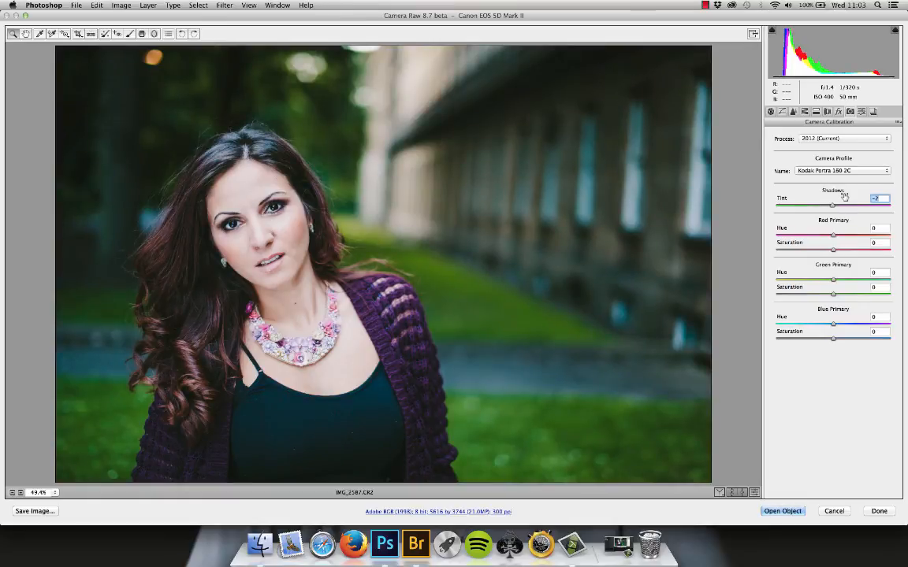
left_click_drag(834, 204, 823, 205)
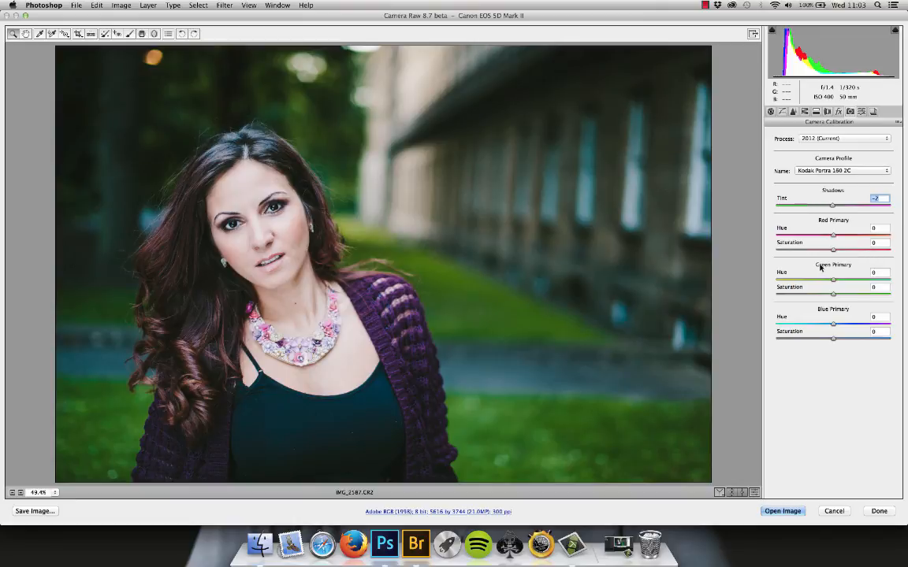
mouse_move(851, 126)
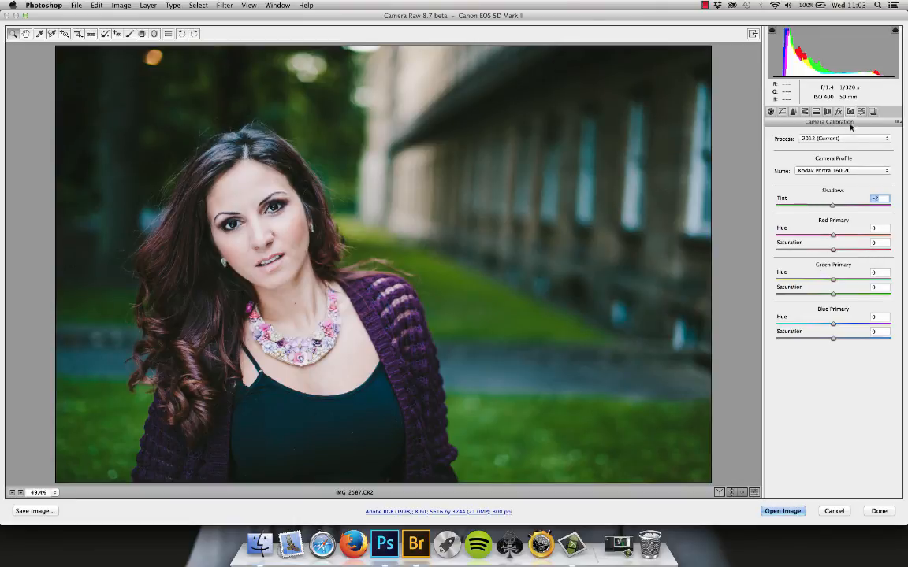
mouse_move(848, 123)
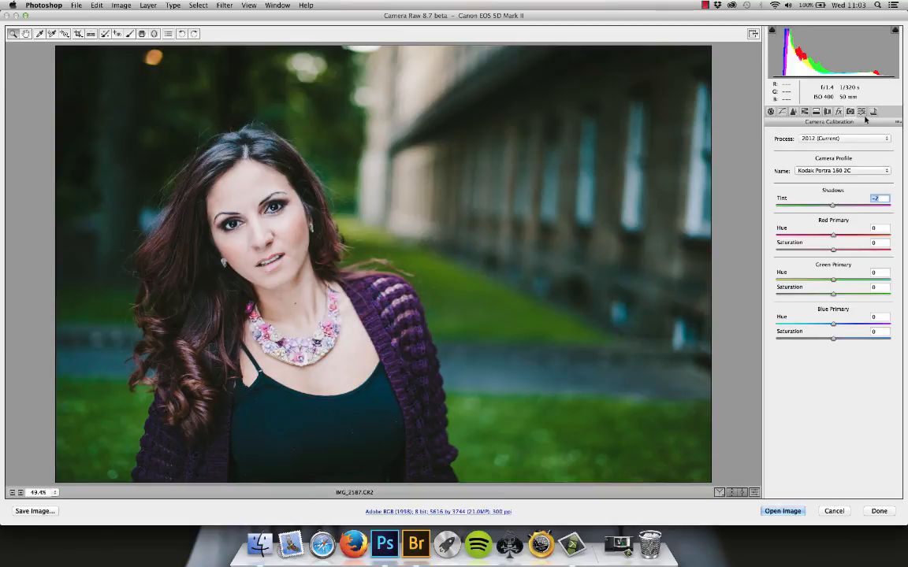
Step: Compare the graded snapshot against the Original snapshot, then return to the Basic panel
left_click(873, 111)
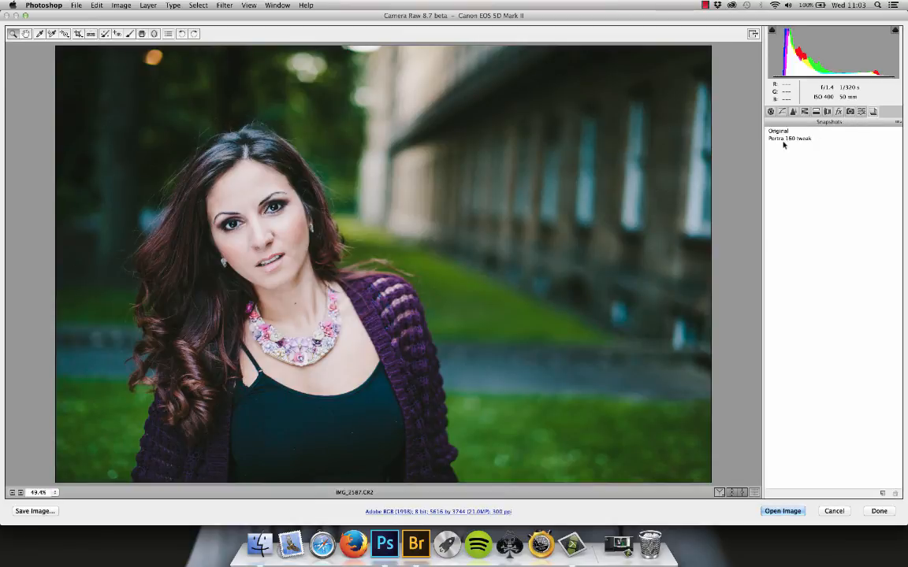
left_click(790, 138)
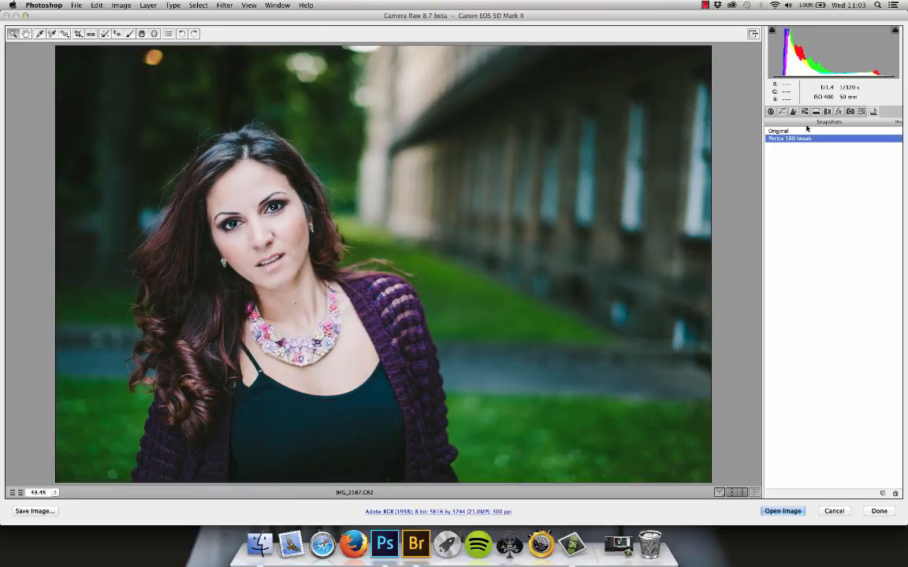
left_click(779, 131)
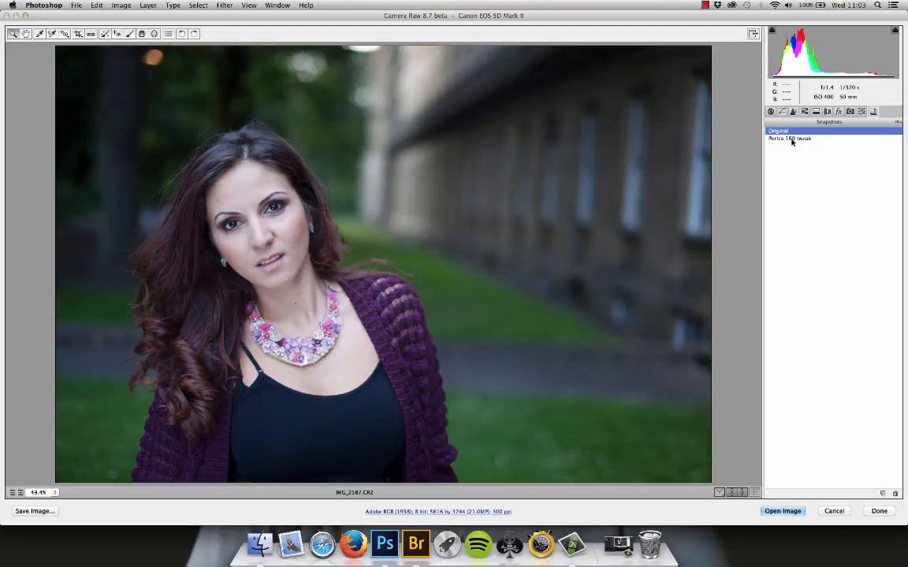
left_click(788, 139)
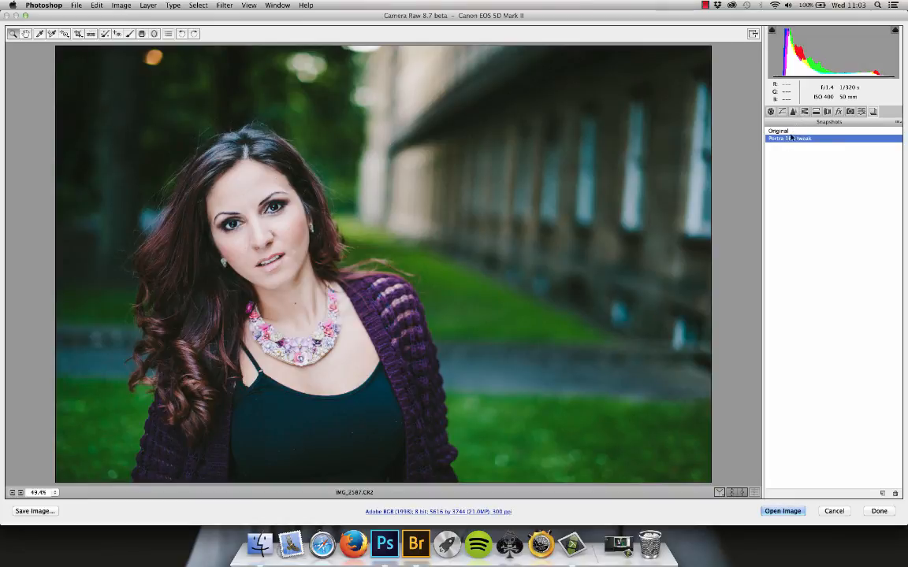
left_click(771, 110)
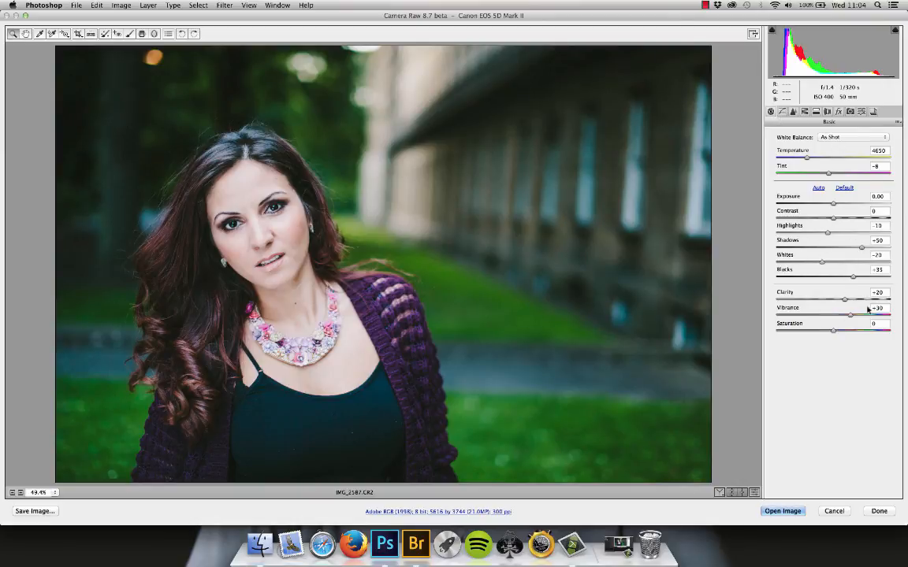
Step: Review the tone curve, flipping between point and parametric curve views
left_click(782, 110)
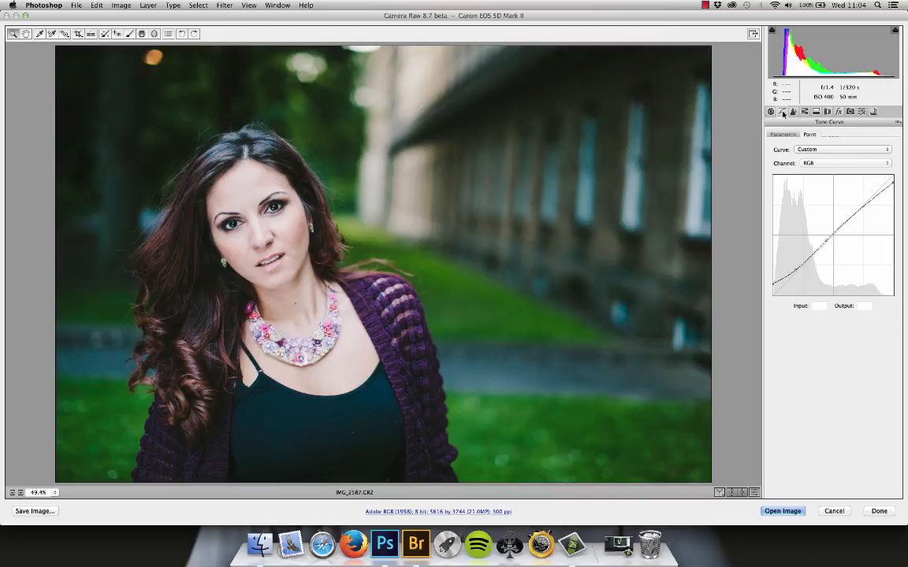
left_click(783, 134)
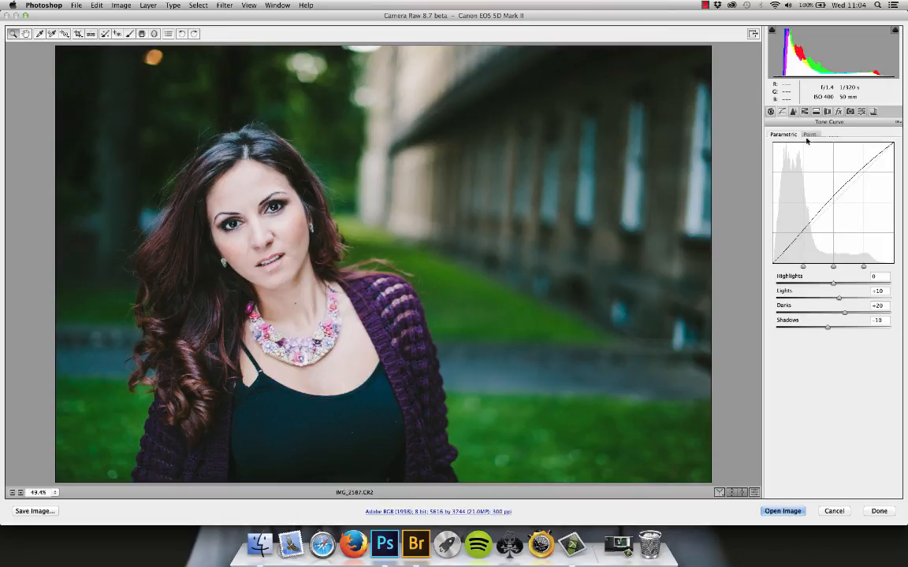
left_click(810, 134)
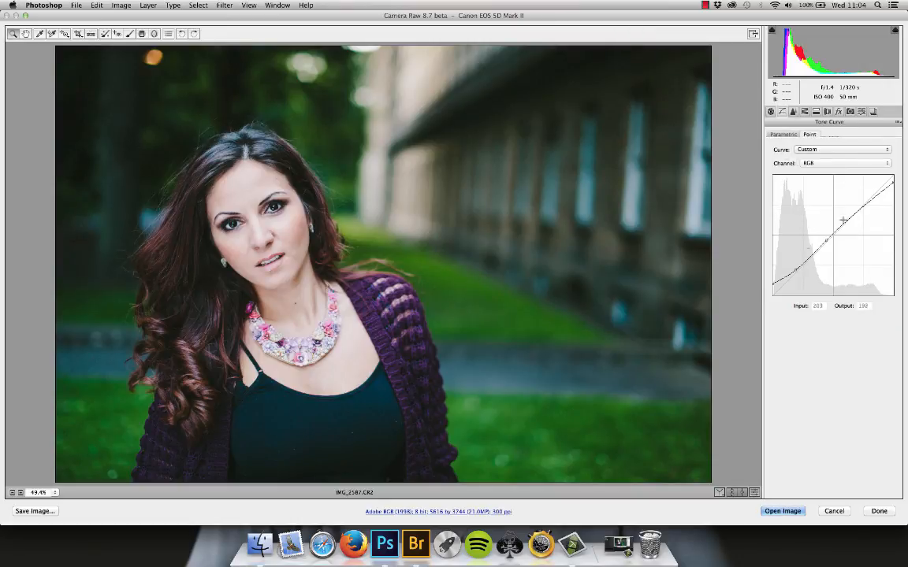
left_click(784, 134)
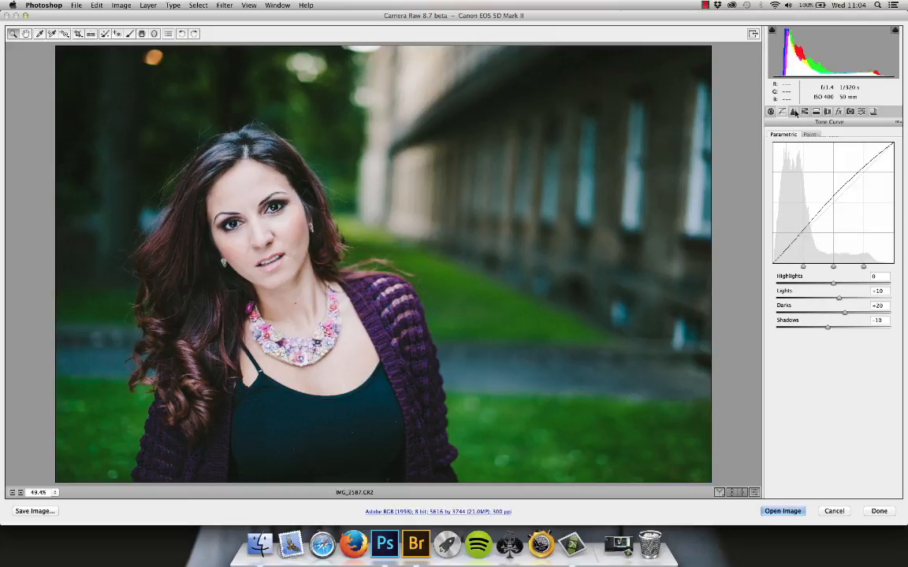
Step: Review the HSL and split-toning settings, ending on Camera Calibration
left_click(816, 110)
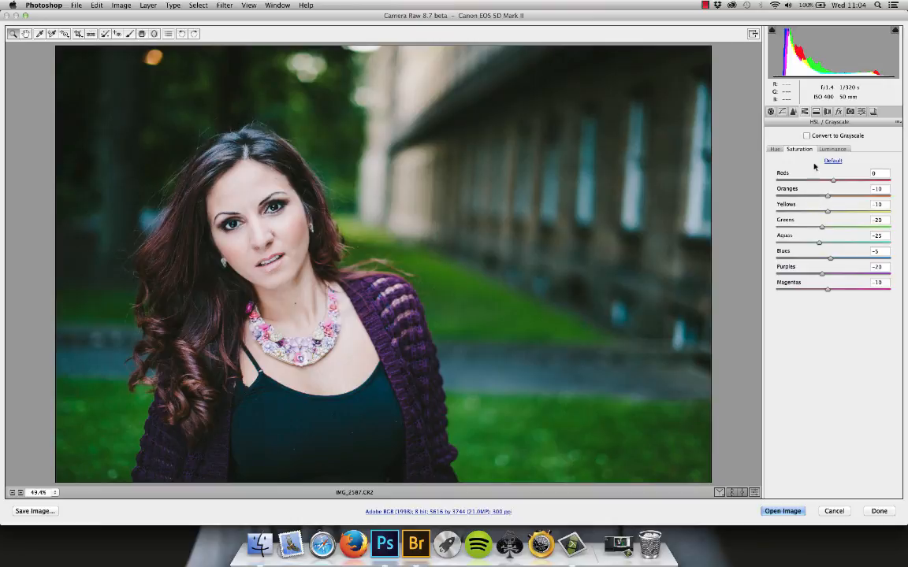
left_click(817, 111)
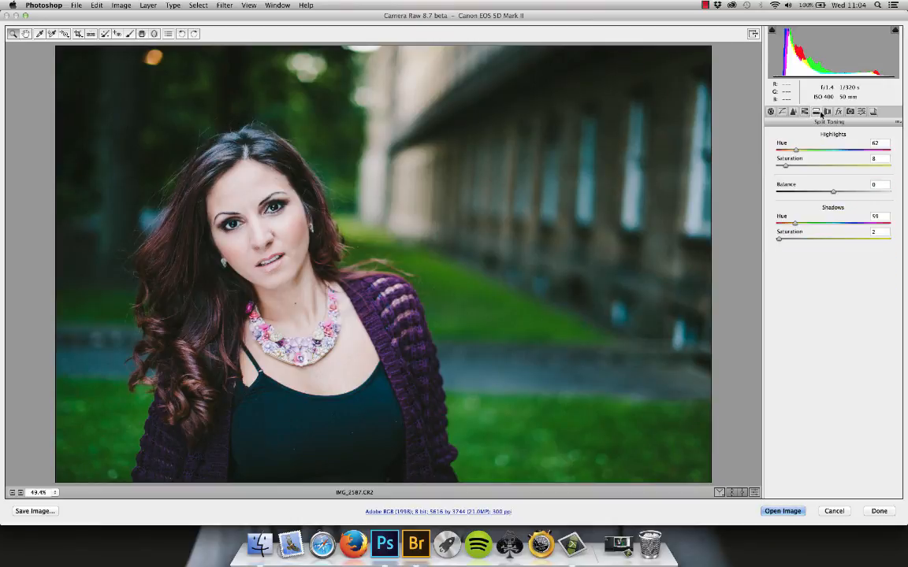
left_click(817, 111)
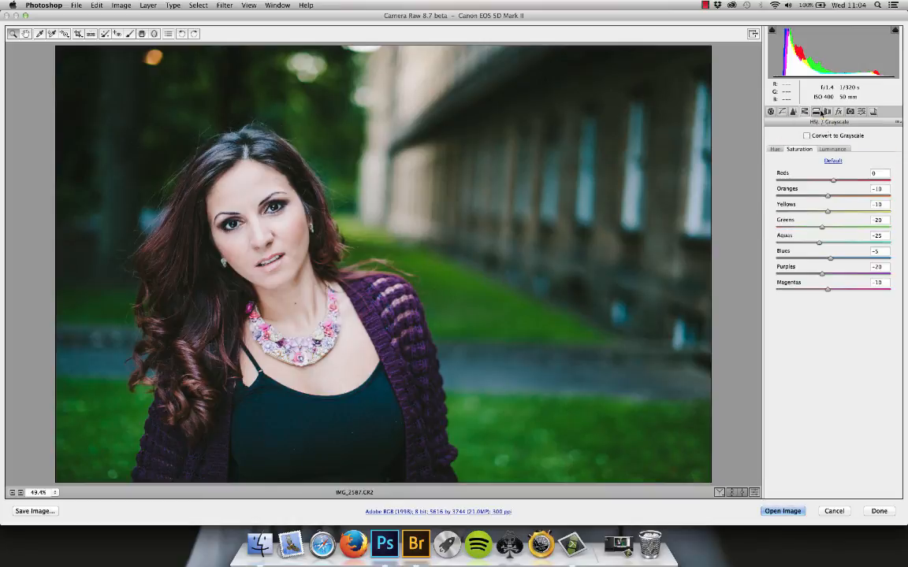
left_click(861, 110)
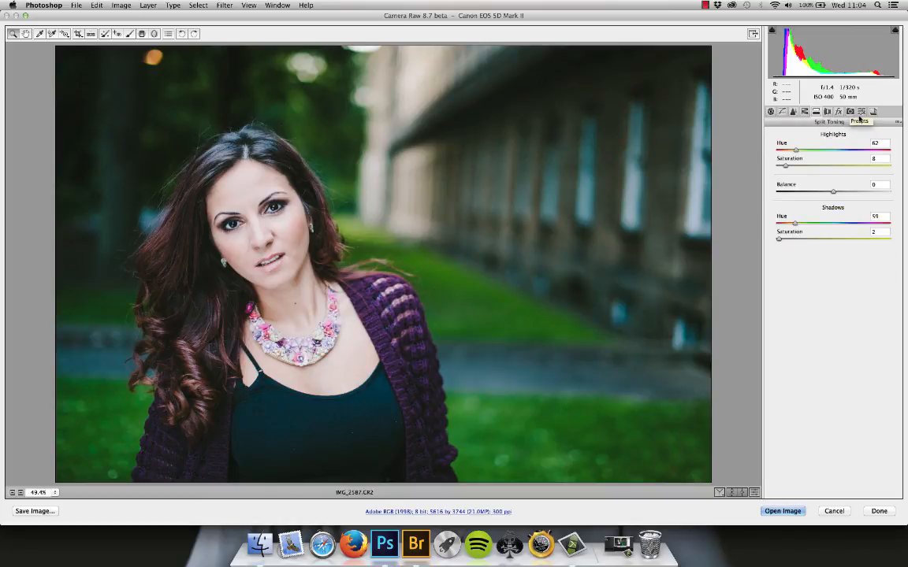
left_click(849, 110)
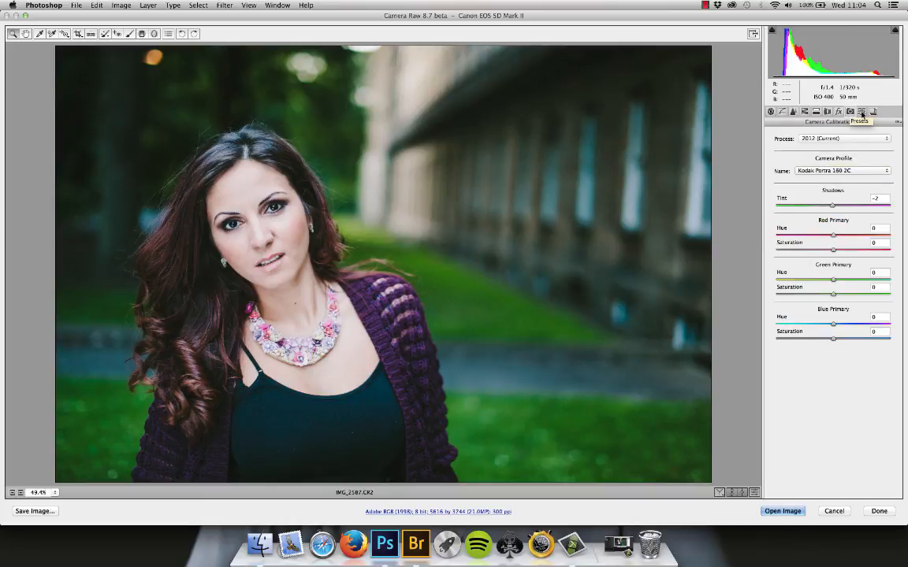